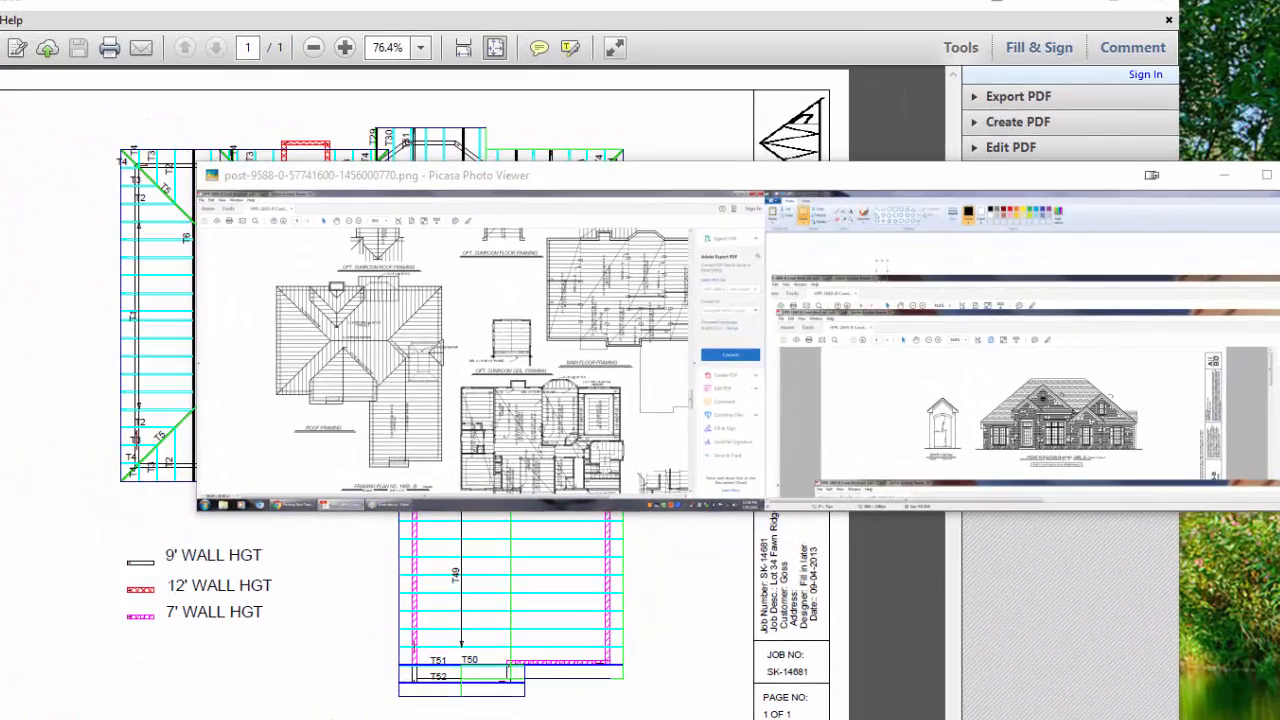
mouse_move(890, 284)
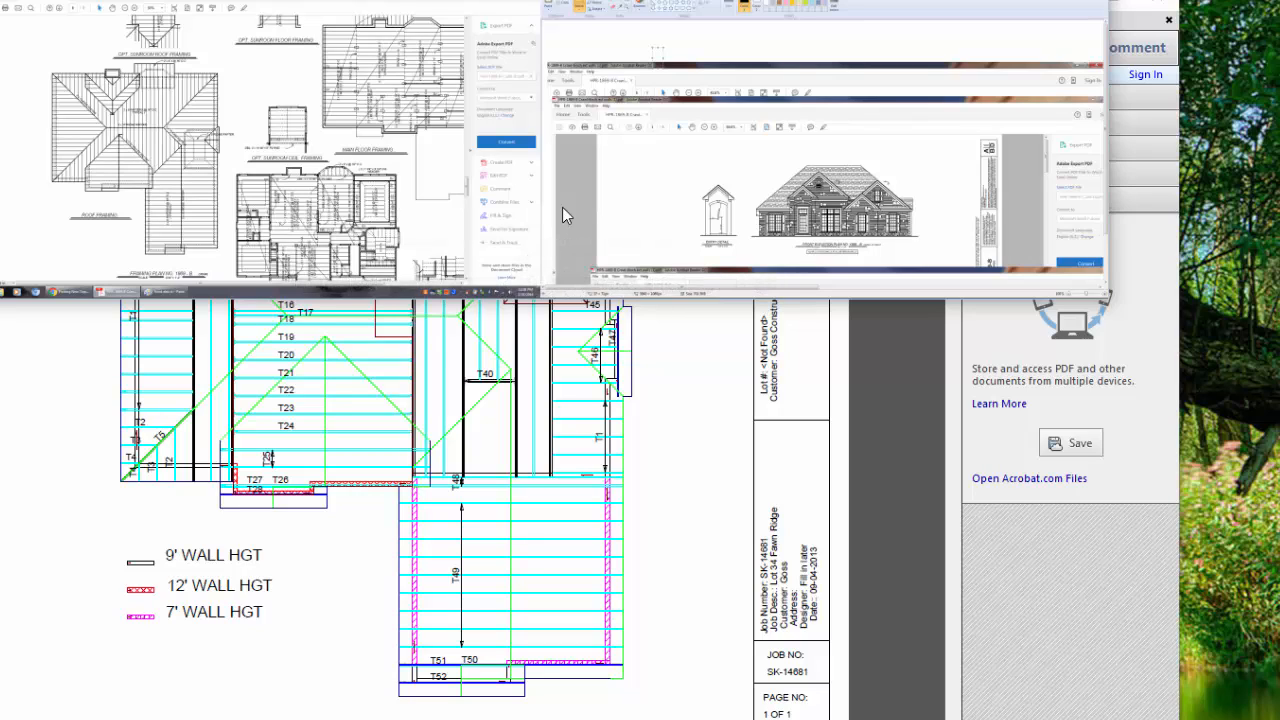
mouse_move(168, 192)
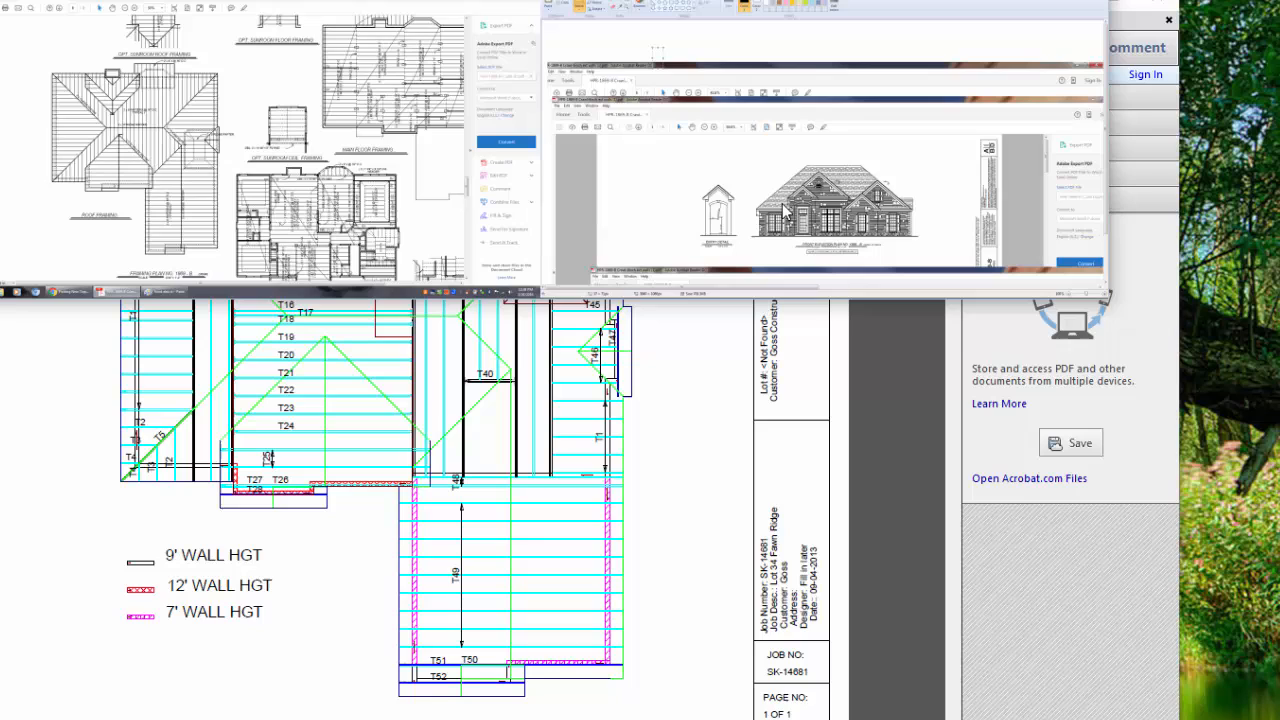
mouse_move(224, 224)
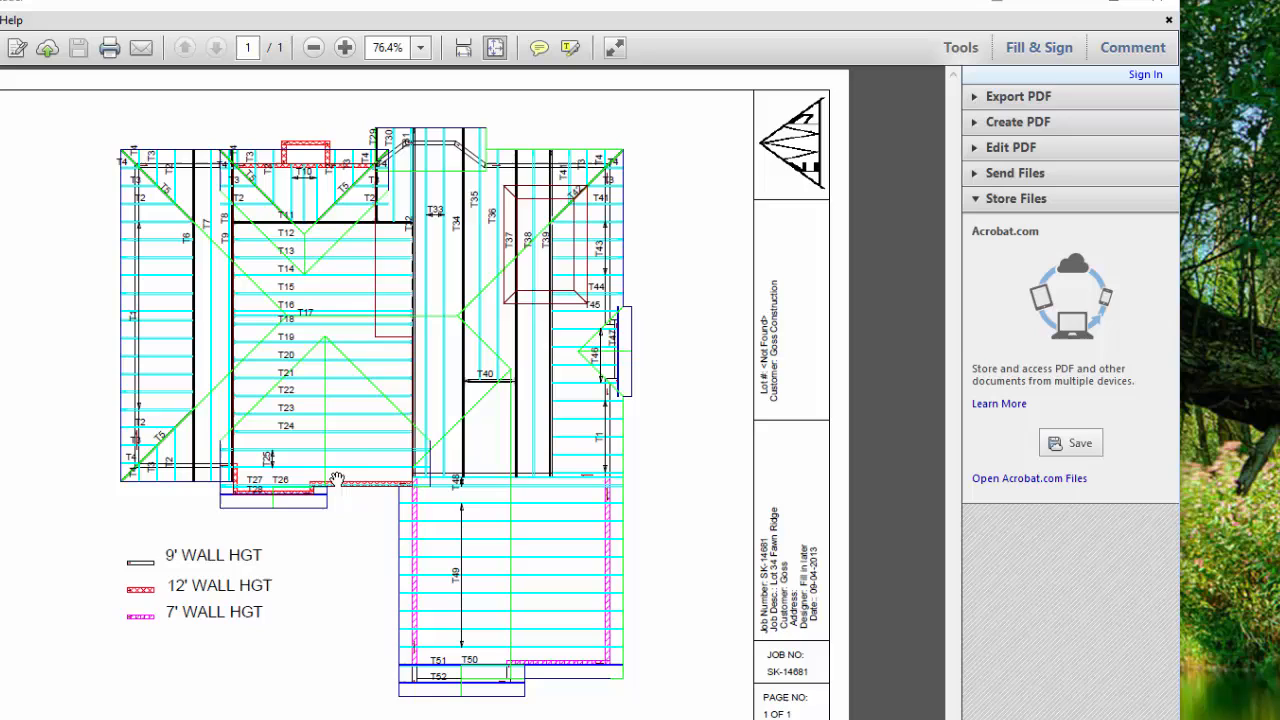
mouse_move(524, 688)
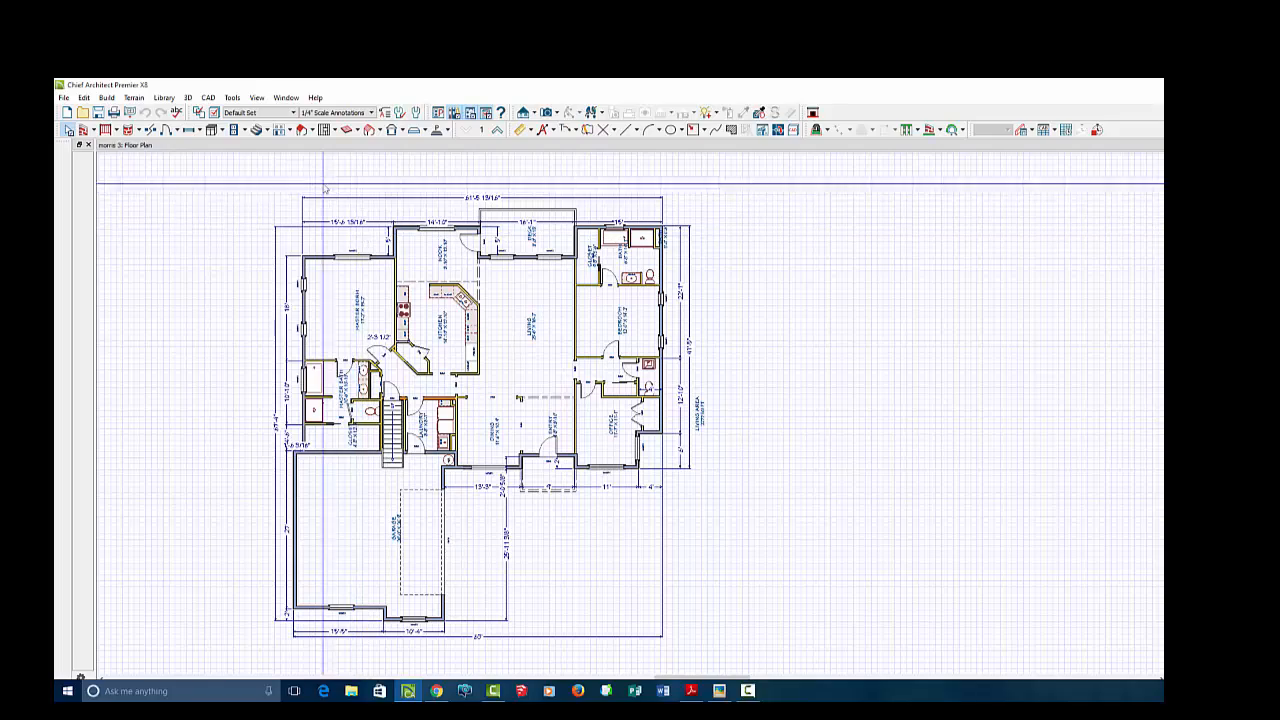
- Switch the plan to the Aerial View layer set and show its layer display options
left_click(518, 224)
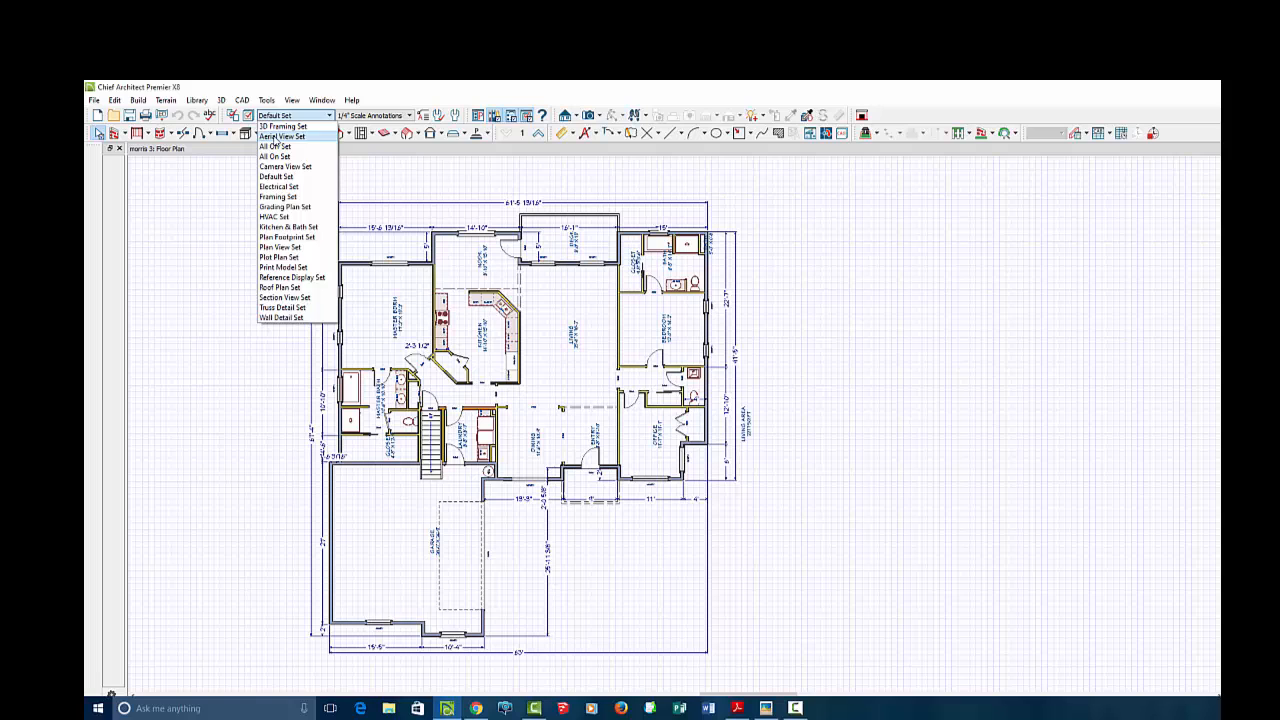
left_click(284, 136)
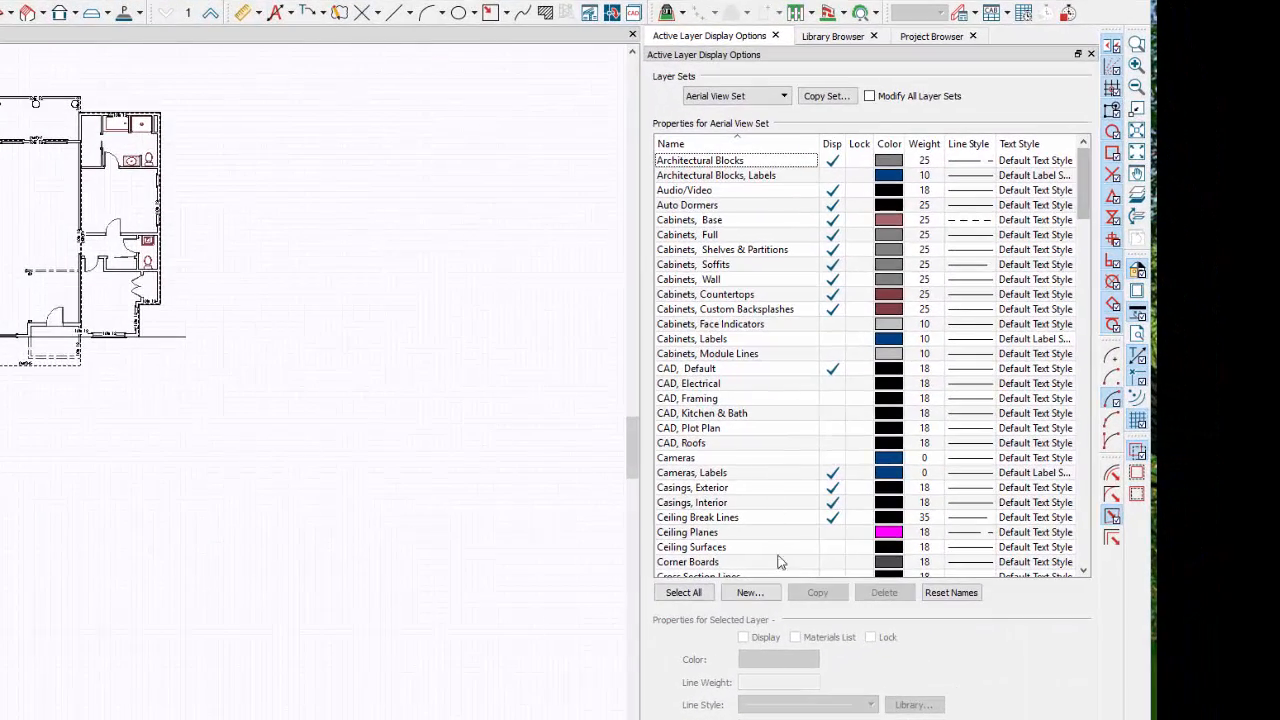
- Turn off all layers, then re-display Walls, Doors, Roofs Baseline Polylines and Roofs Eaves
left_click(684, 592)
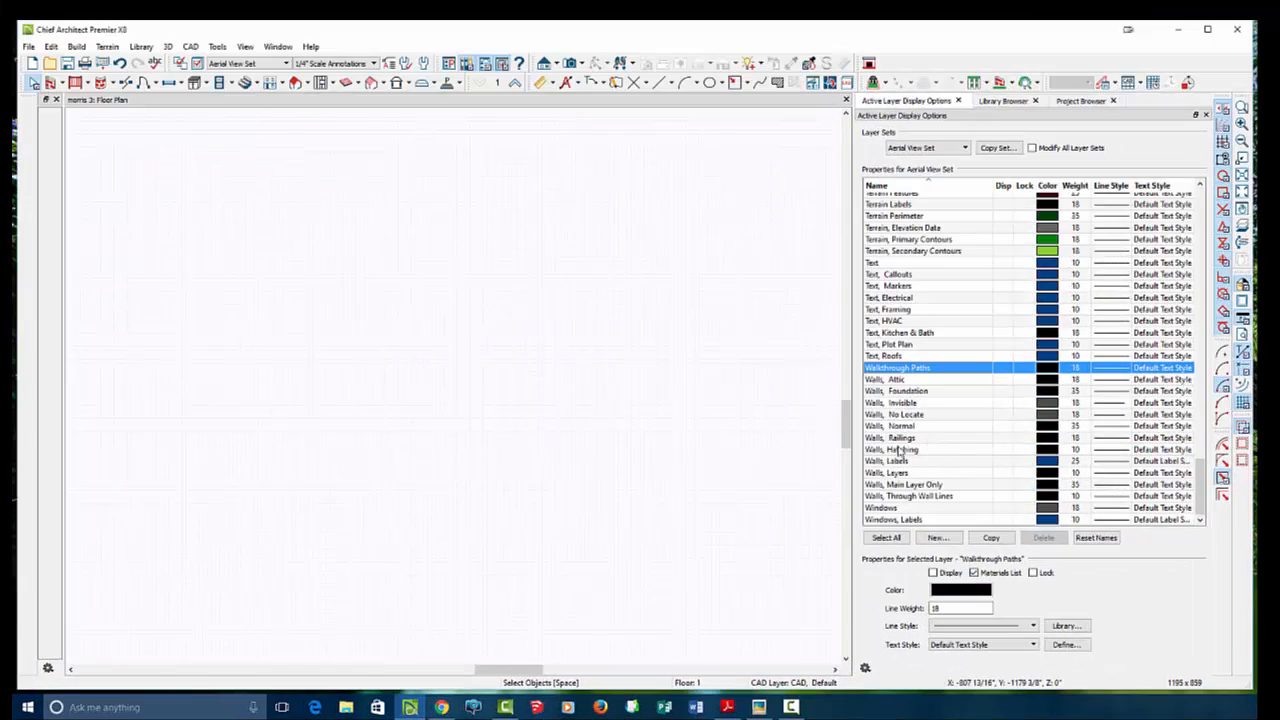
left_click(1004, 426)
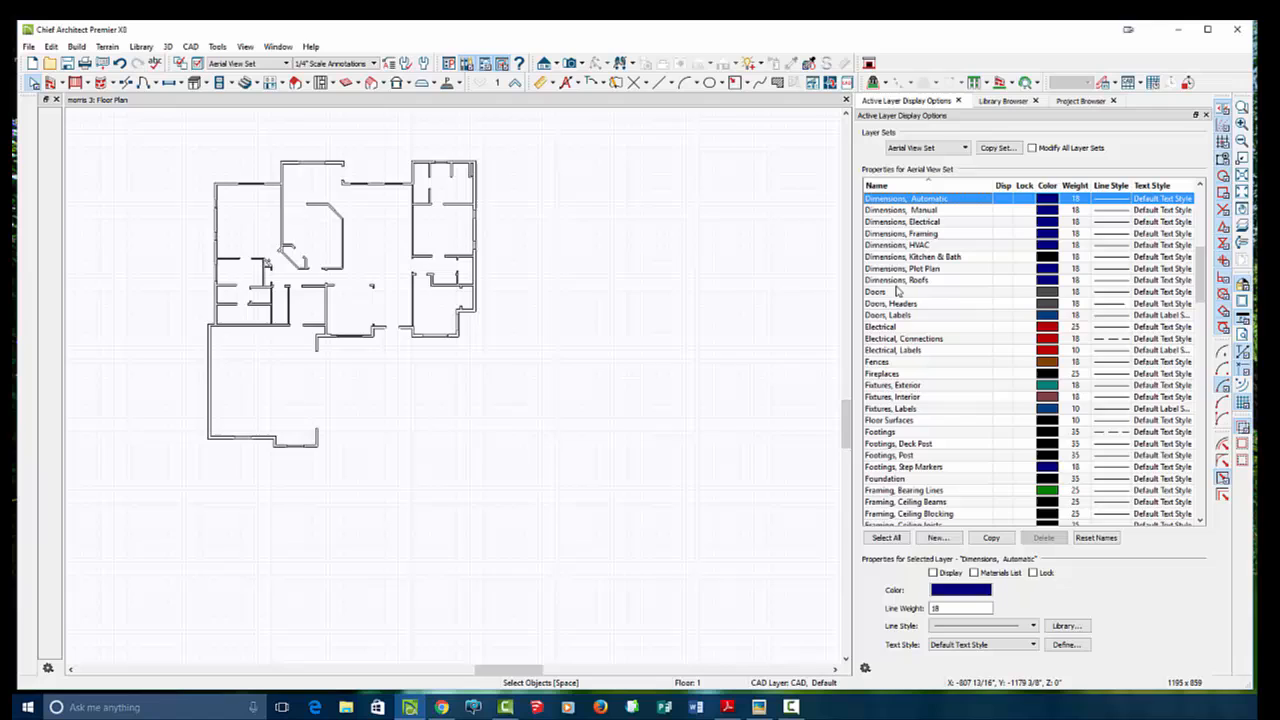
left_click(900, 292)
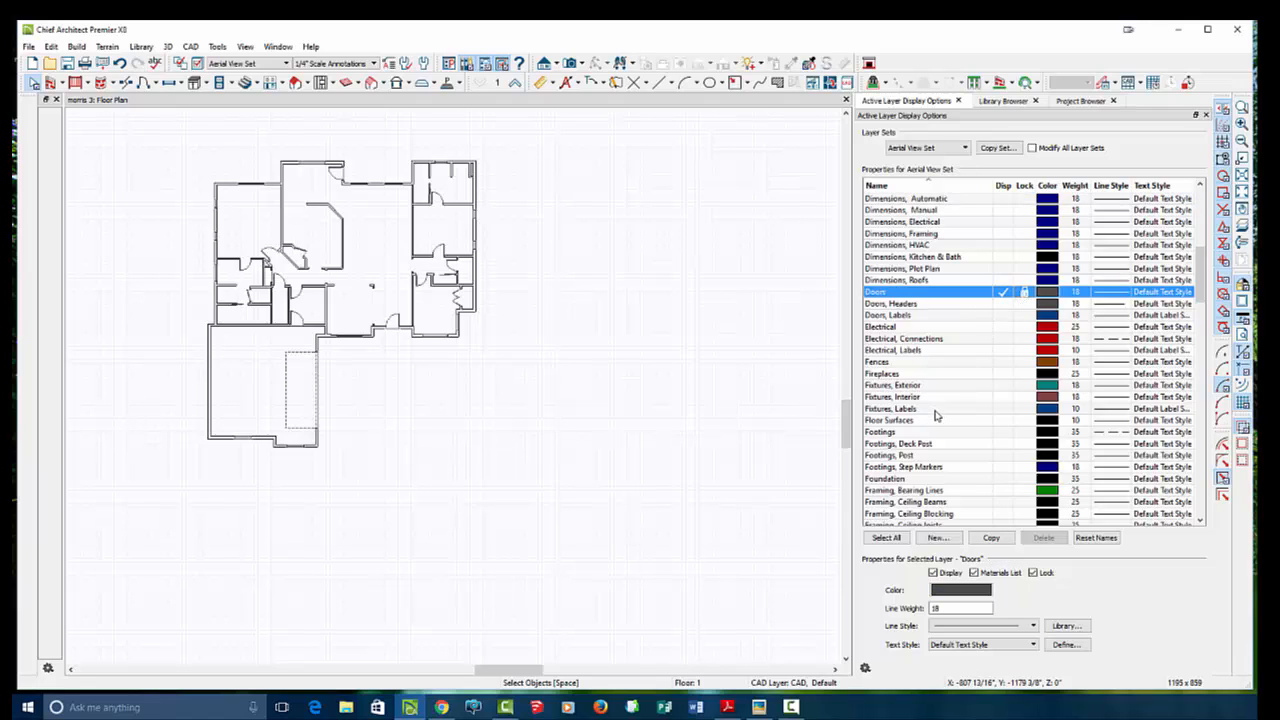
scroll("down", 3)
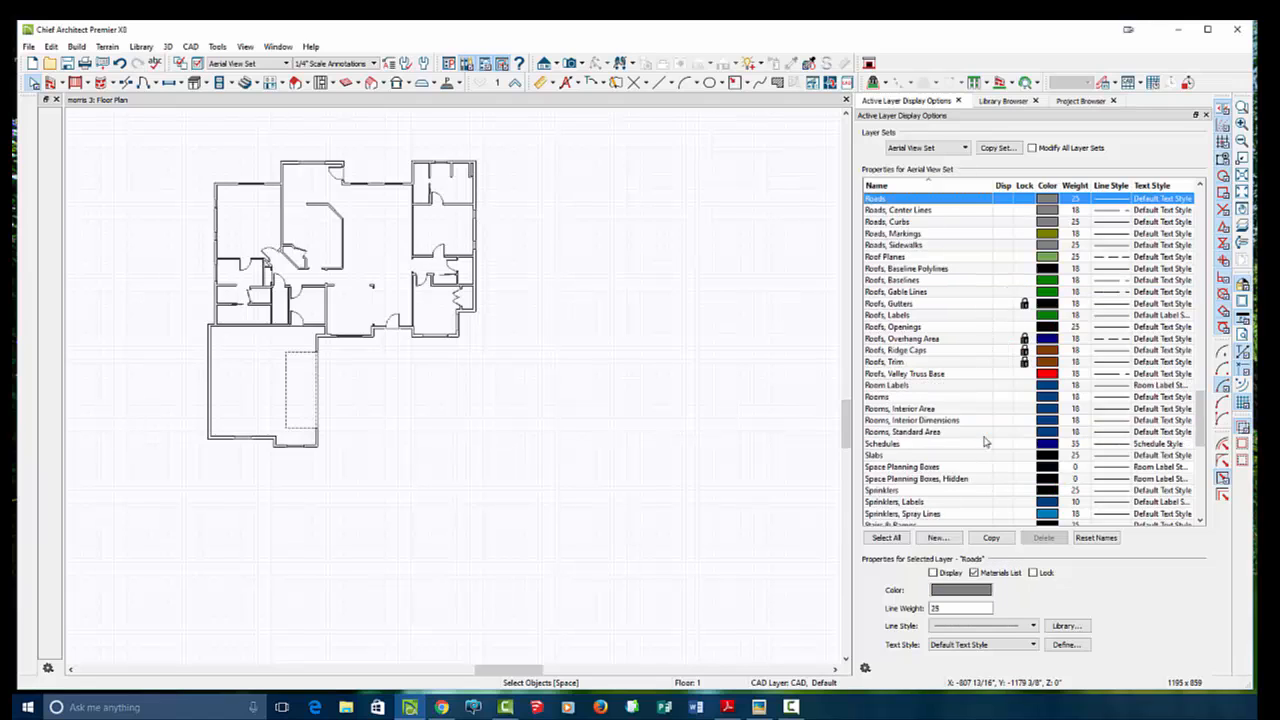
left_click(920, 256)
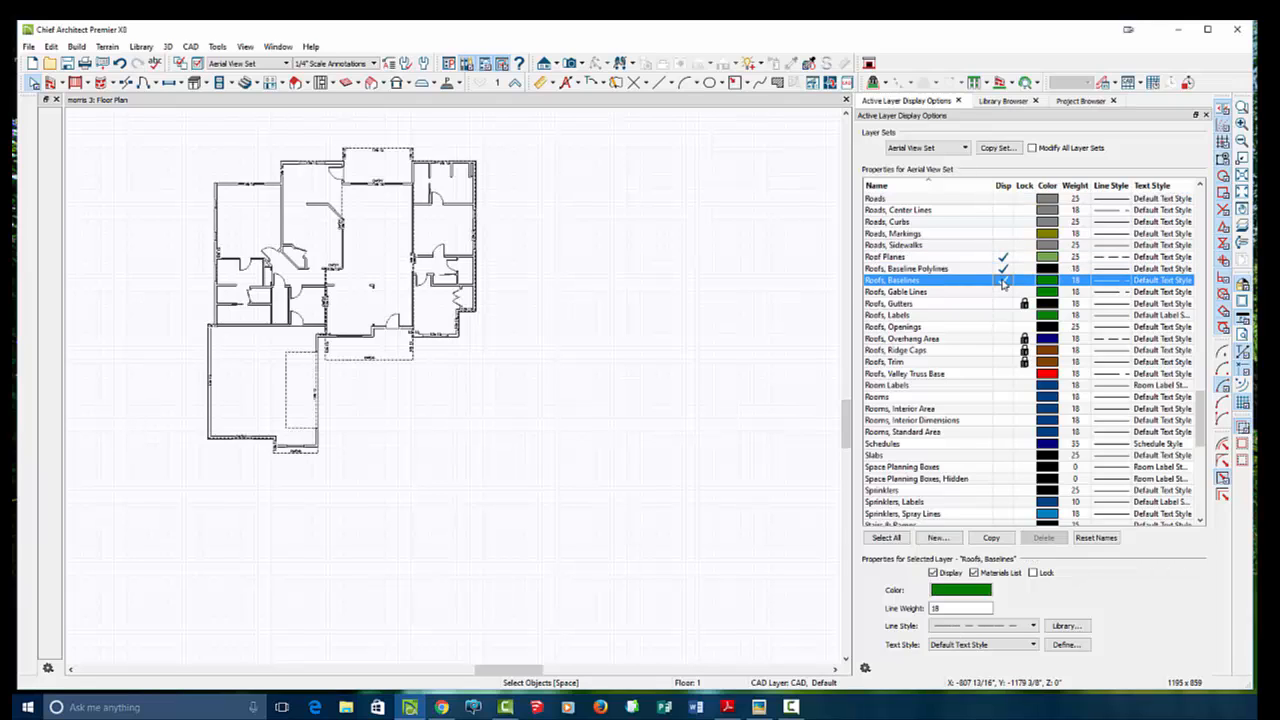
left_click(1004, 280)
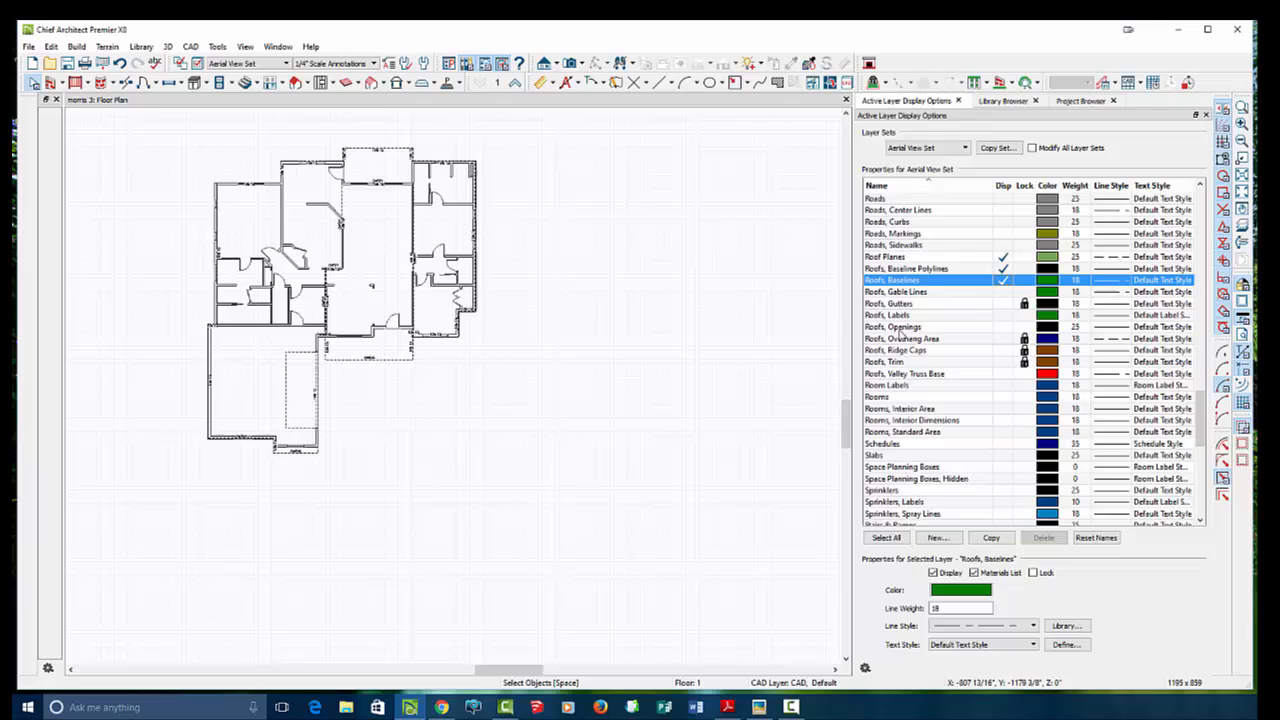
left_click(900, 316)
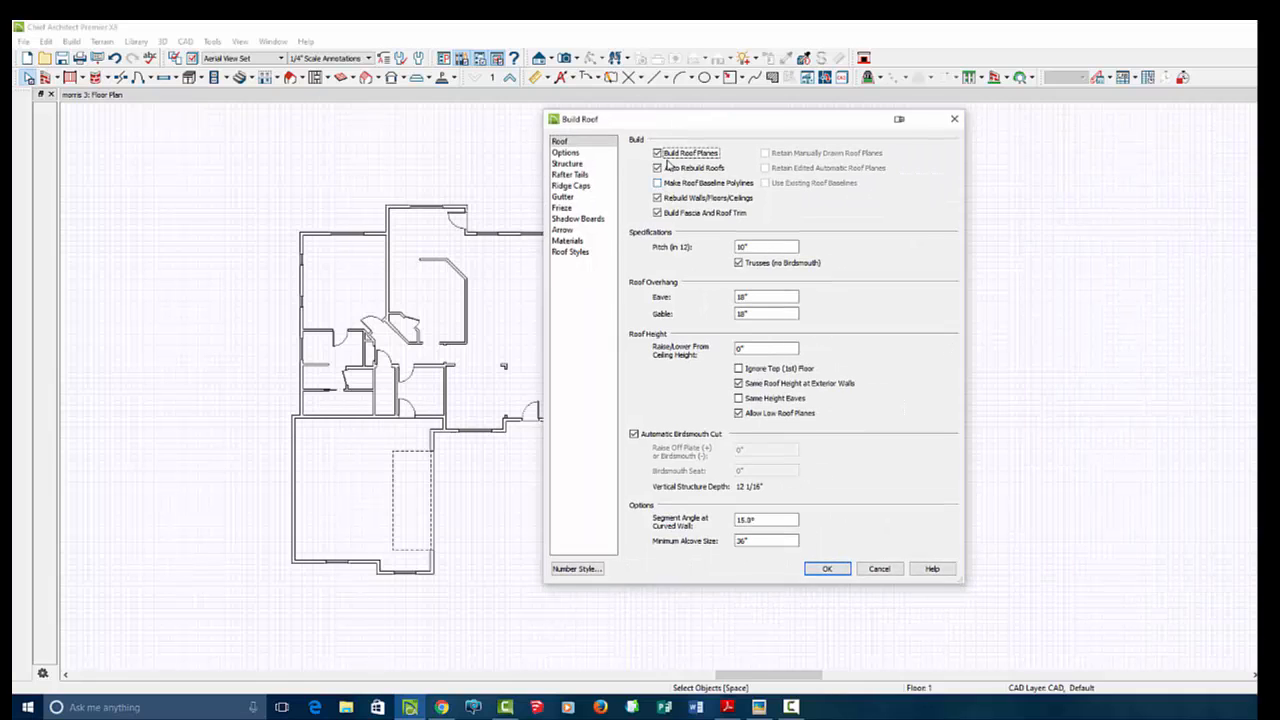
- Enable Auto Rebuild Roofs so roof planes generate over the whole plan
left_click(878, 568)
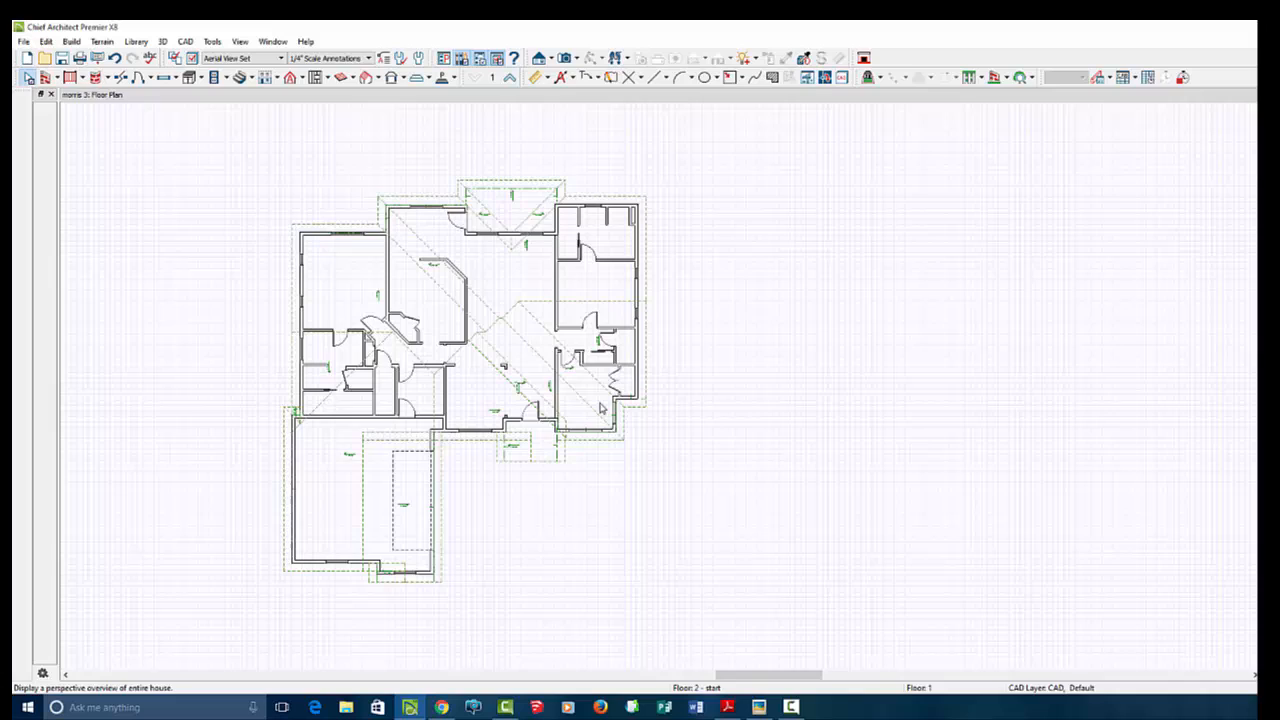
- View the house in a perspective overview, set the front-left wall as Full Gable Wall, and return to plan
left_click(740, 56)
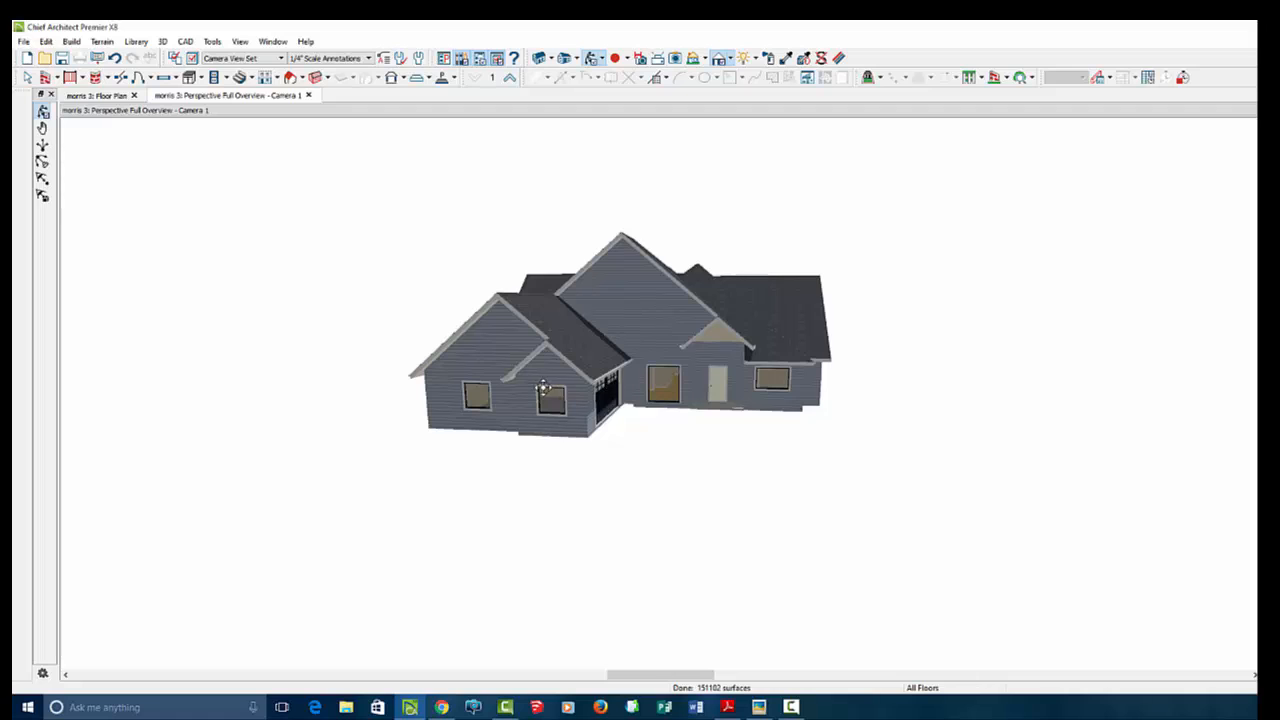
mouse_move(450, 392)
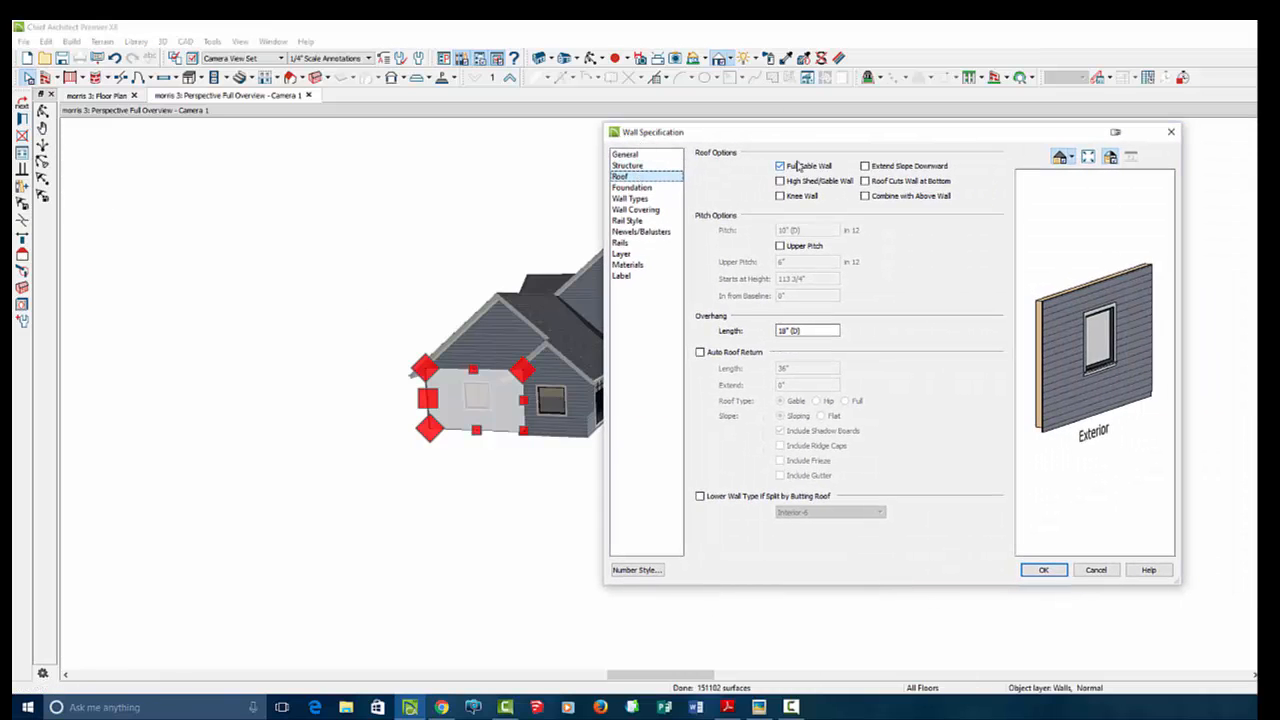
left_click(1044, 570)
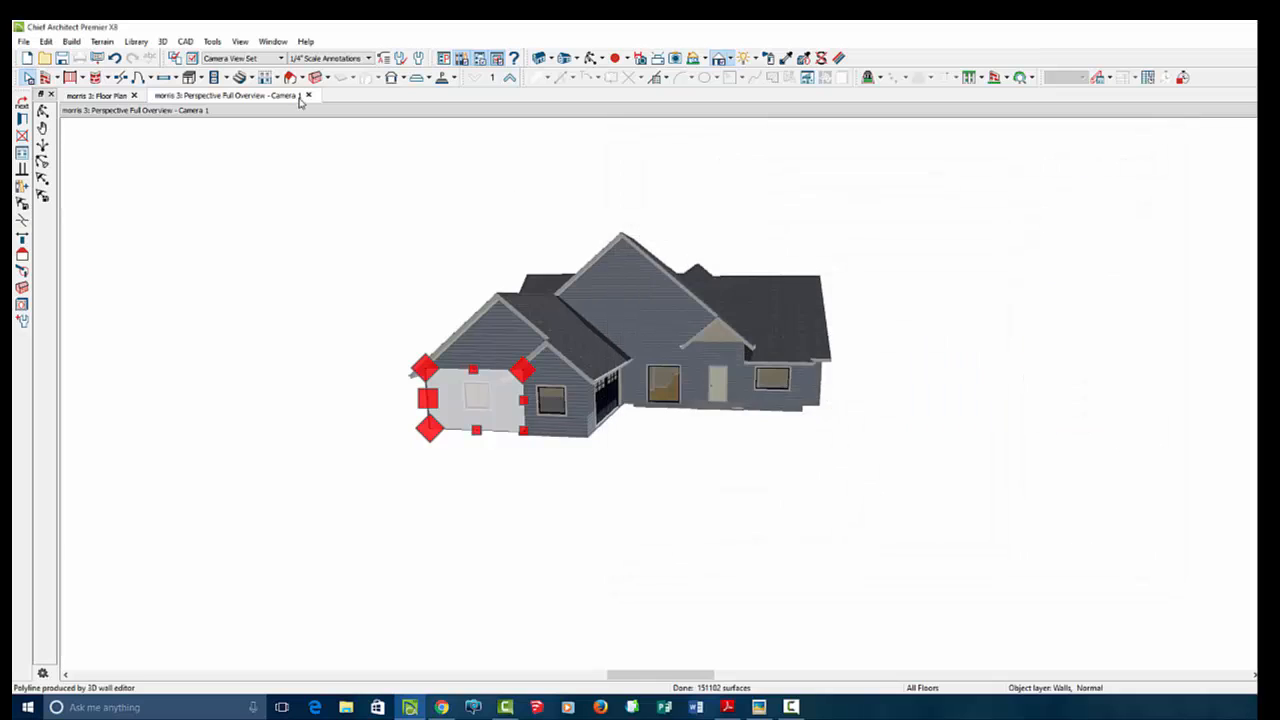
left_click(308, 96)
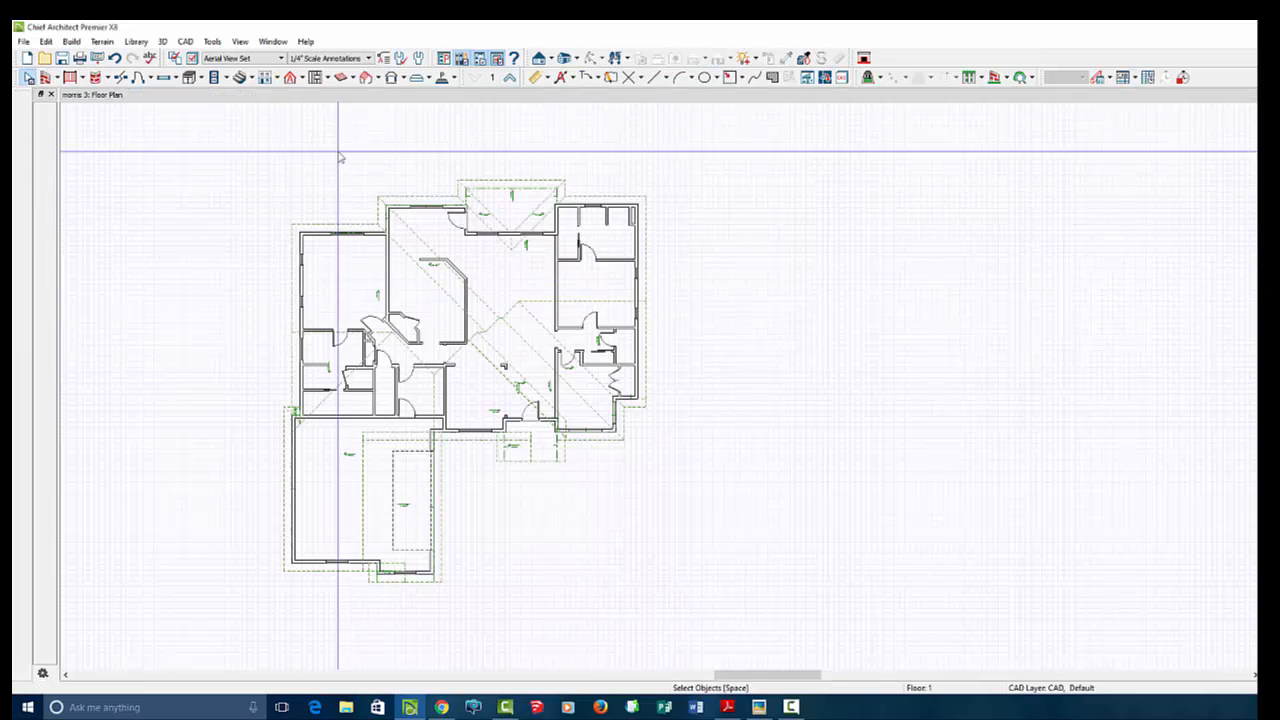
- Set another front wall to Full Gable Wall in its Wall Specification roof panel
left_click(292, 76)
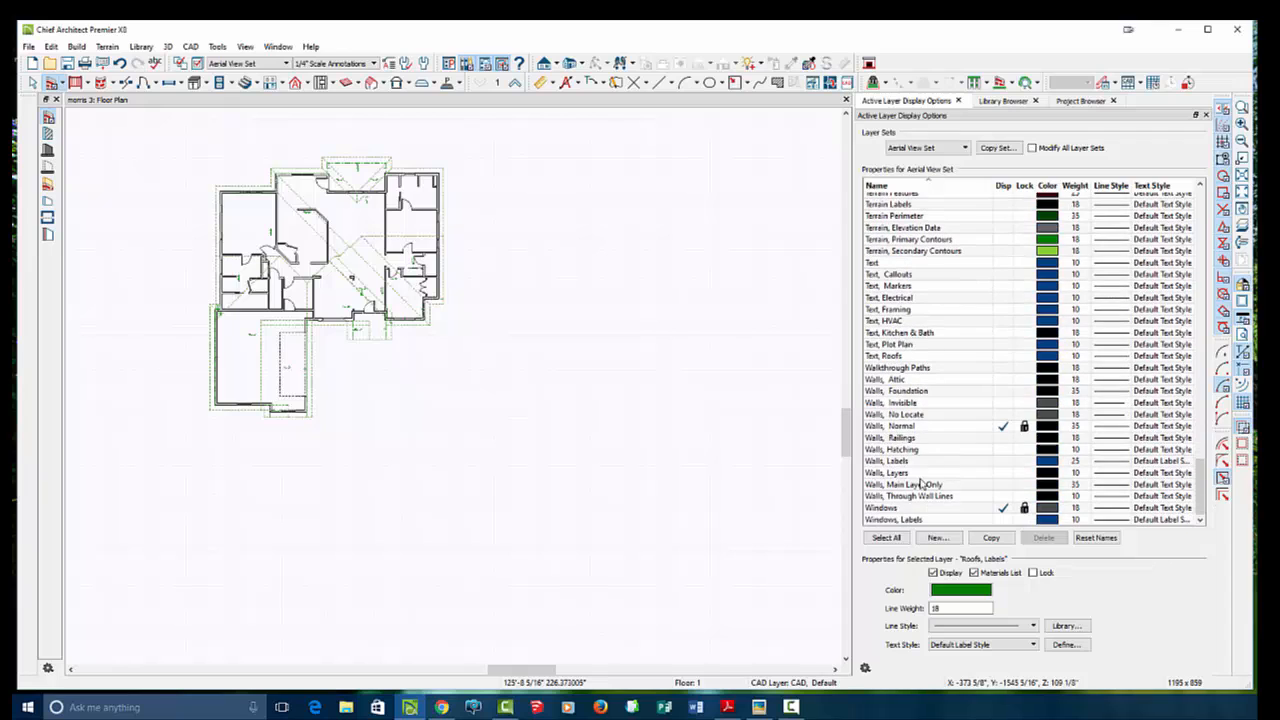
left_click(900, 424)
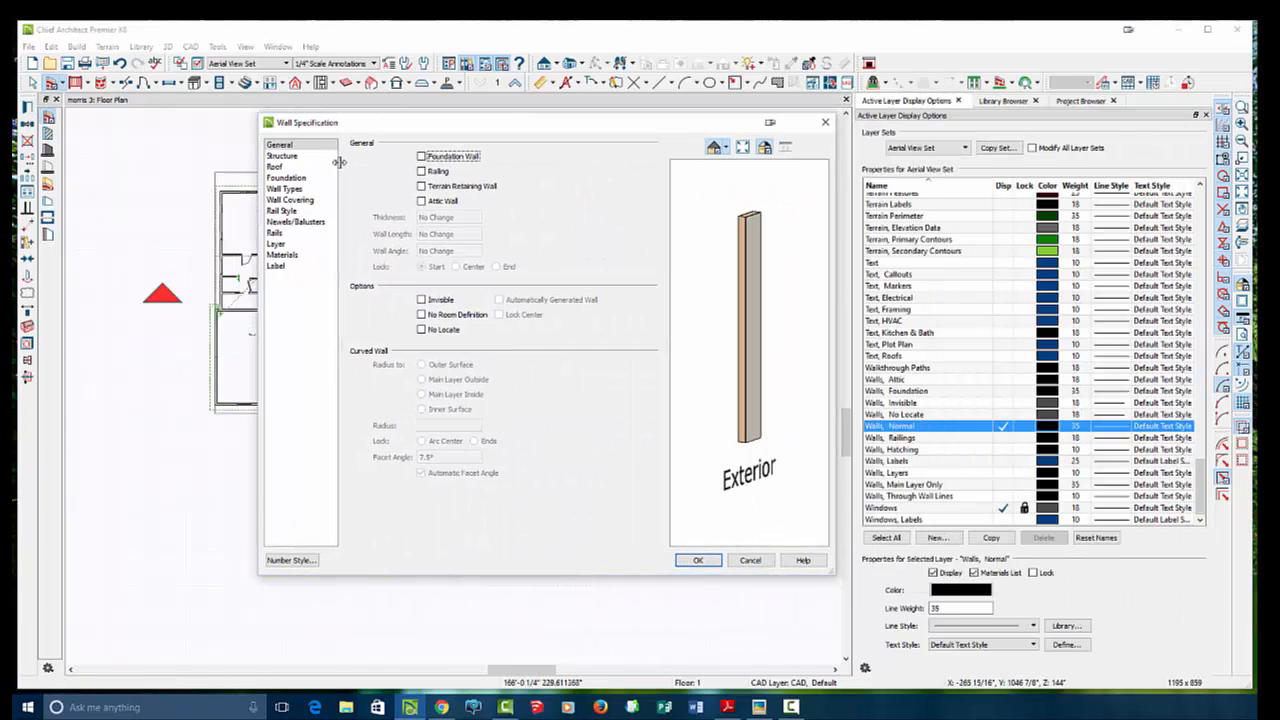
left_click(274, 166)
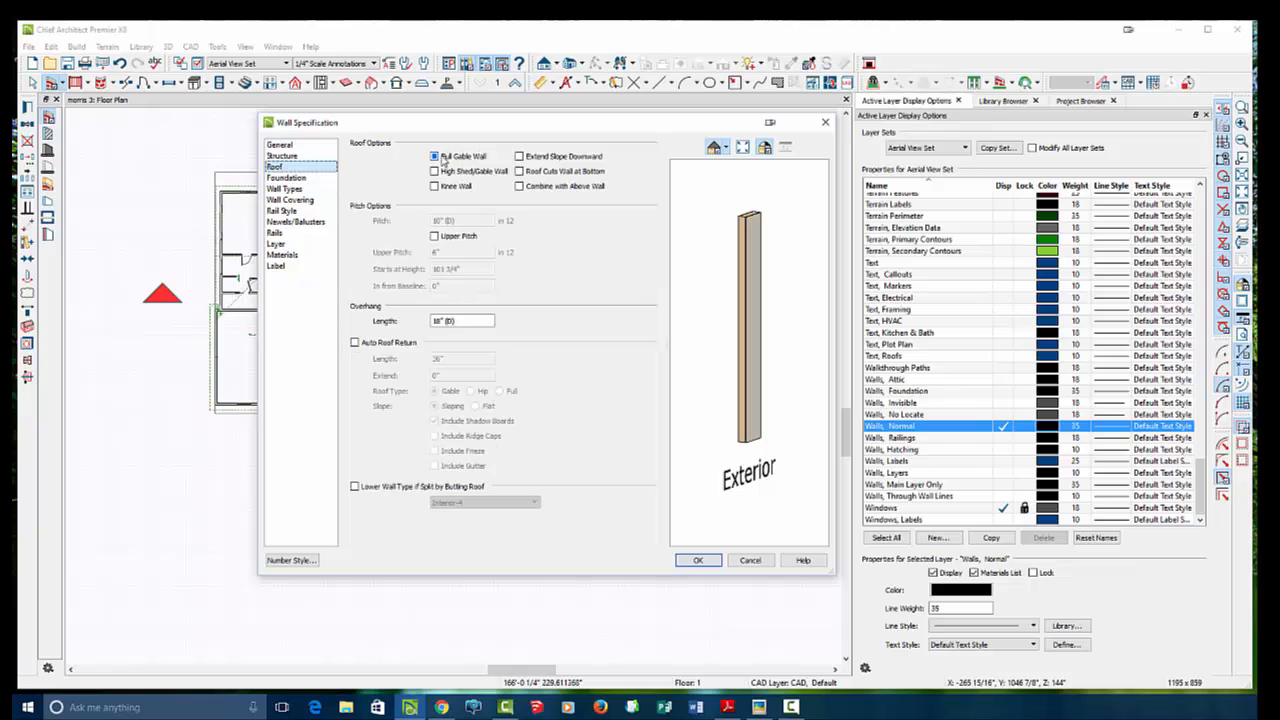
left_click(436, 156)
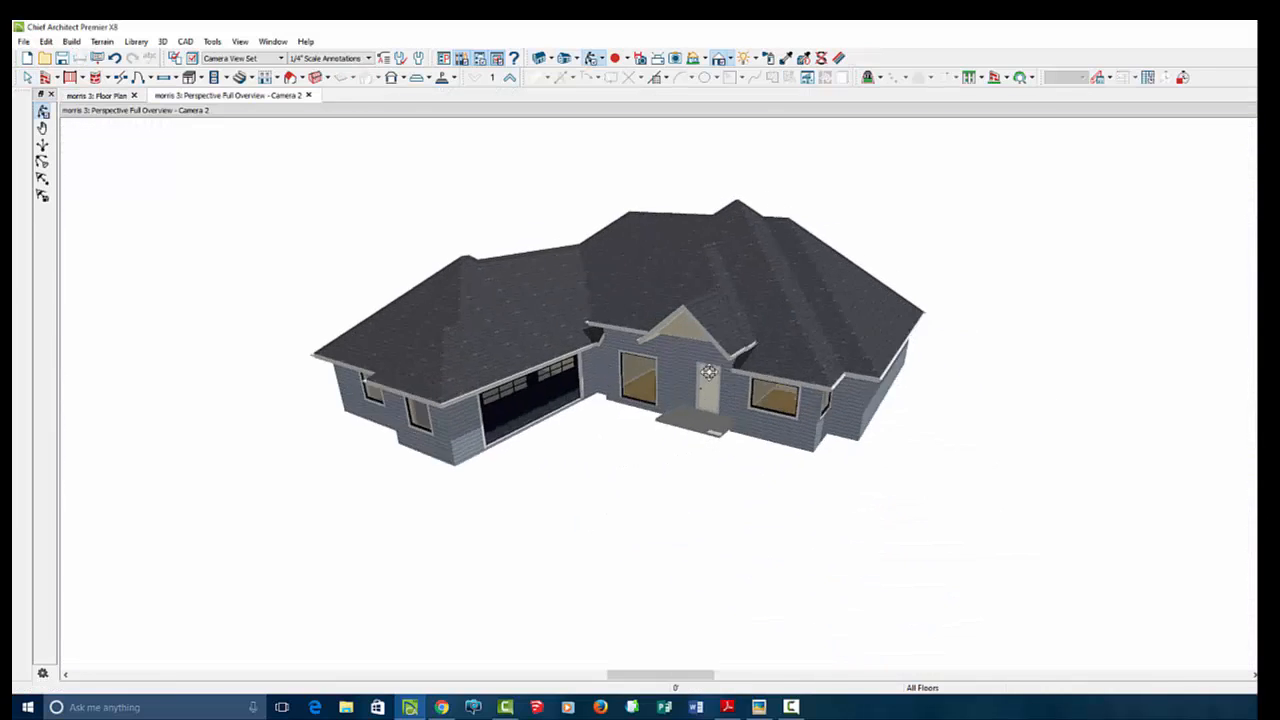
- Orbit the 3D house, apply Adjust Sunlight settings to the camera view, and return to plan
left_click_drag(708, 372, 484, 392)
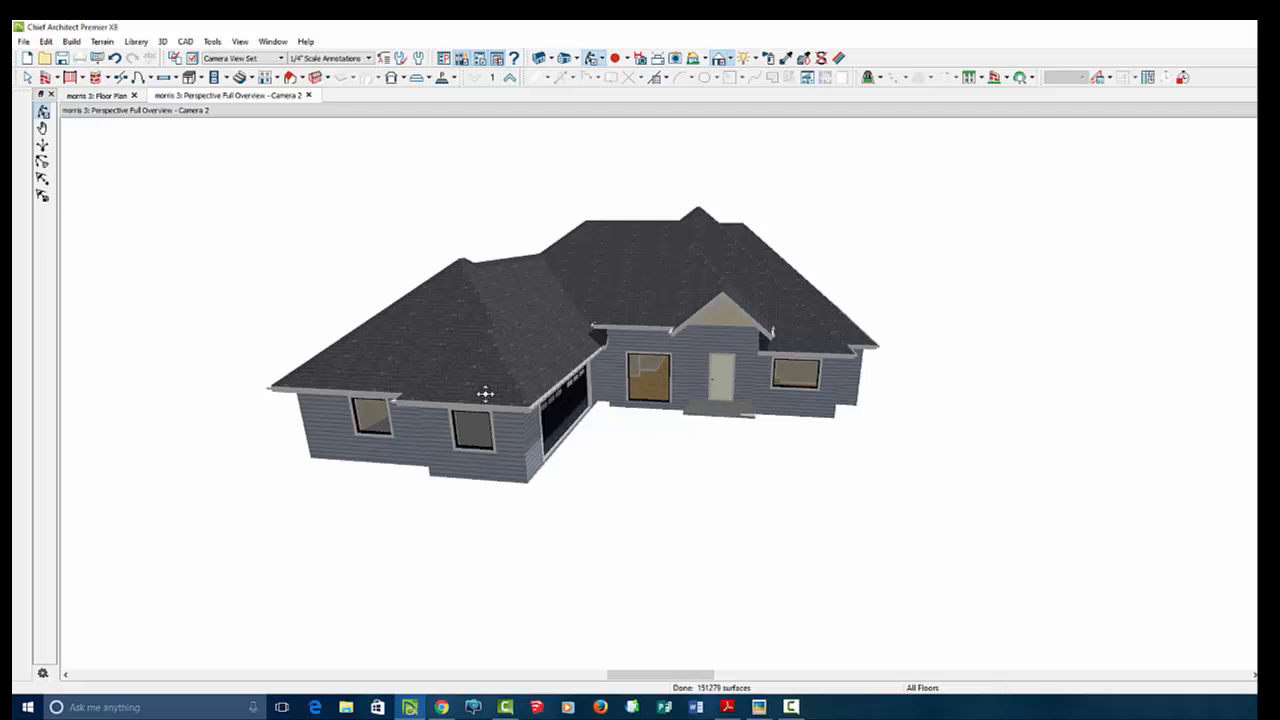
left_click_drag(484, 392, 676, 322)
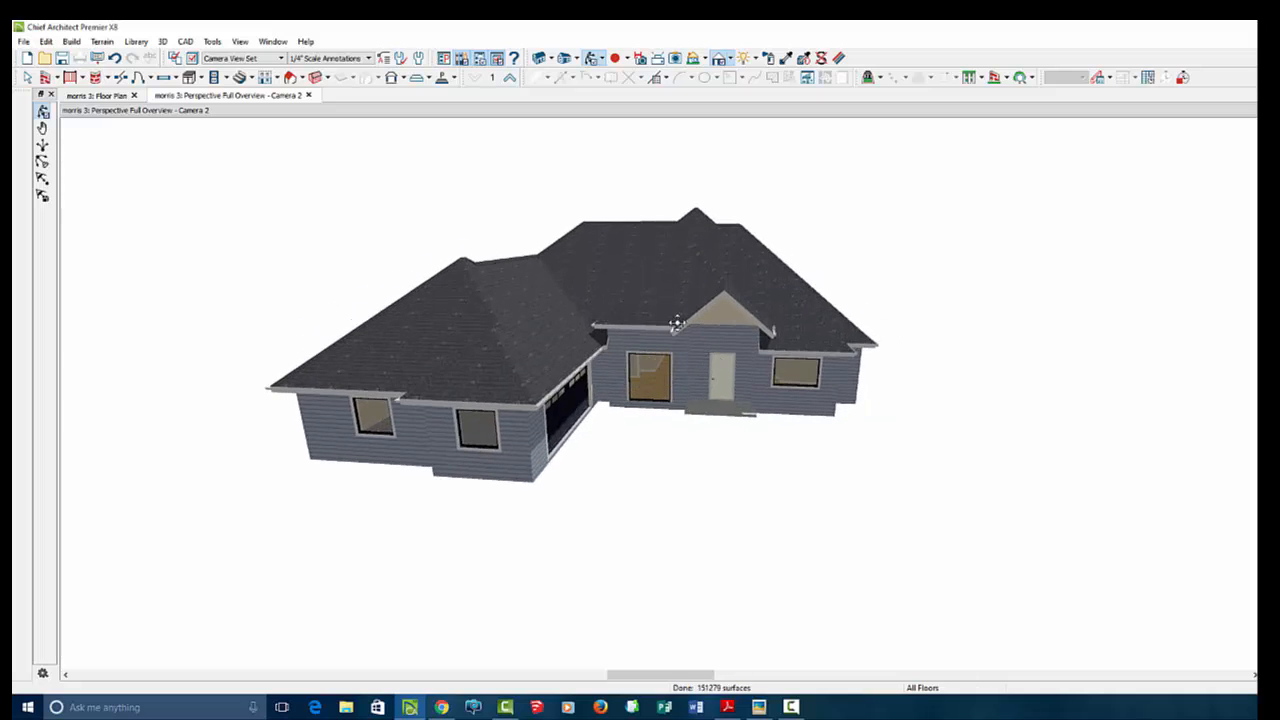
left_click(744, 76)
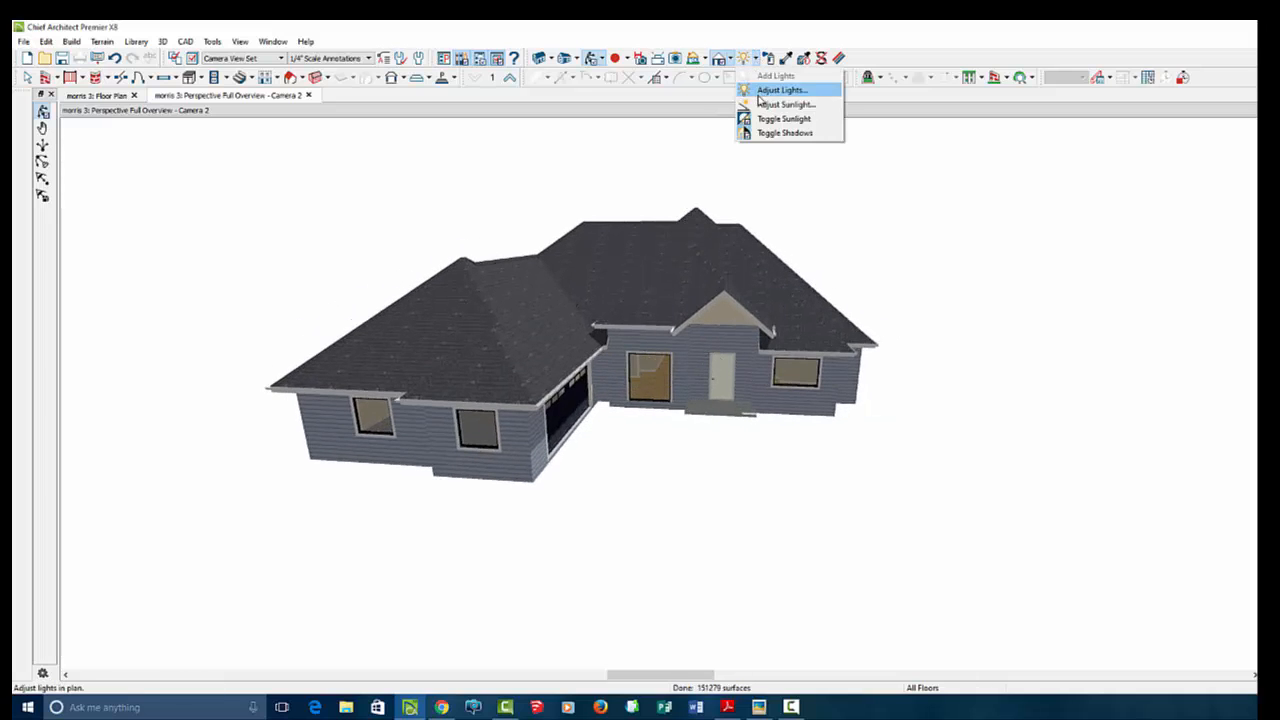
left_click(788, 104)
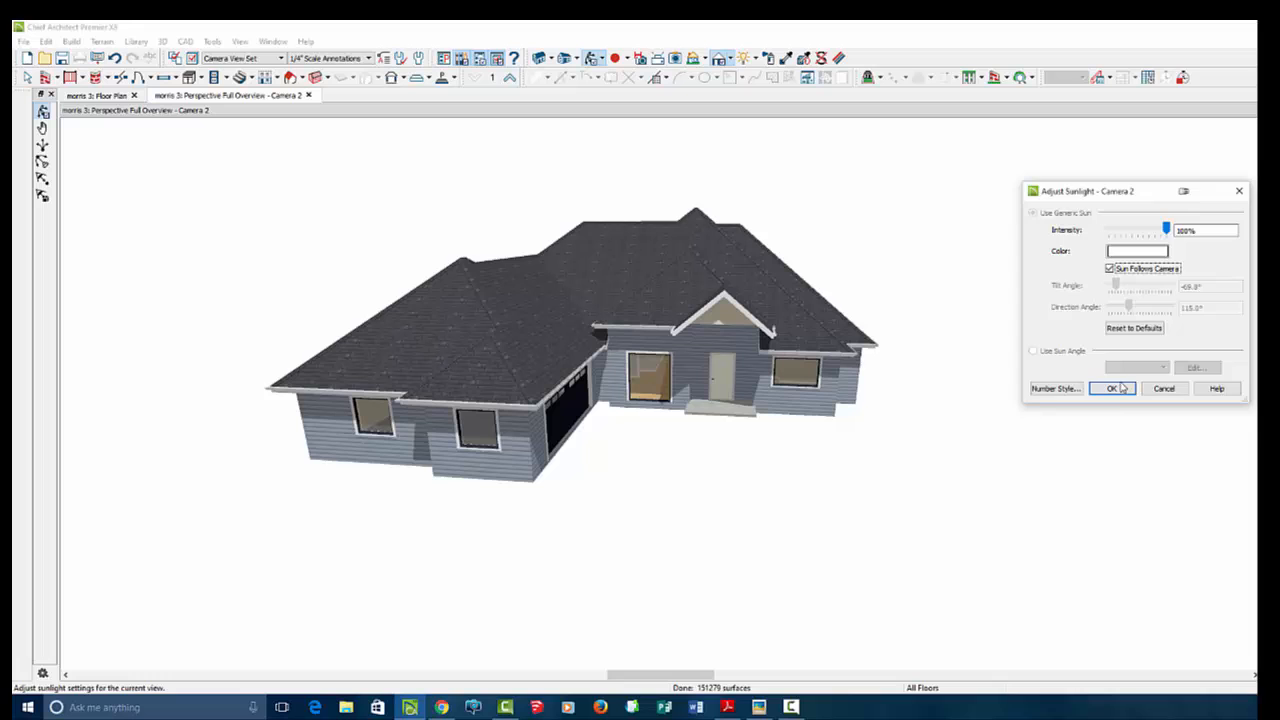
left_click(1112, 388)
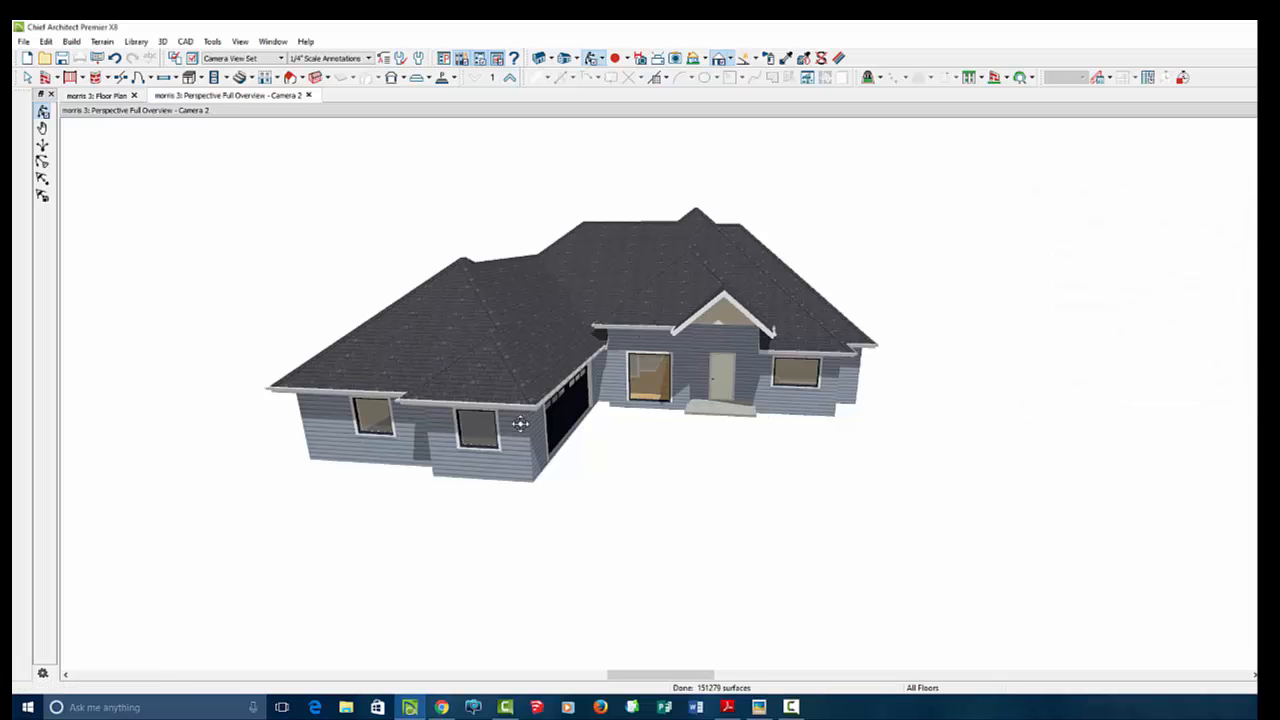
left_click_drag(520, 424, 556, 356)
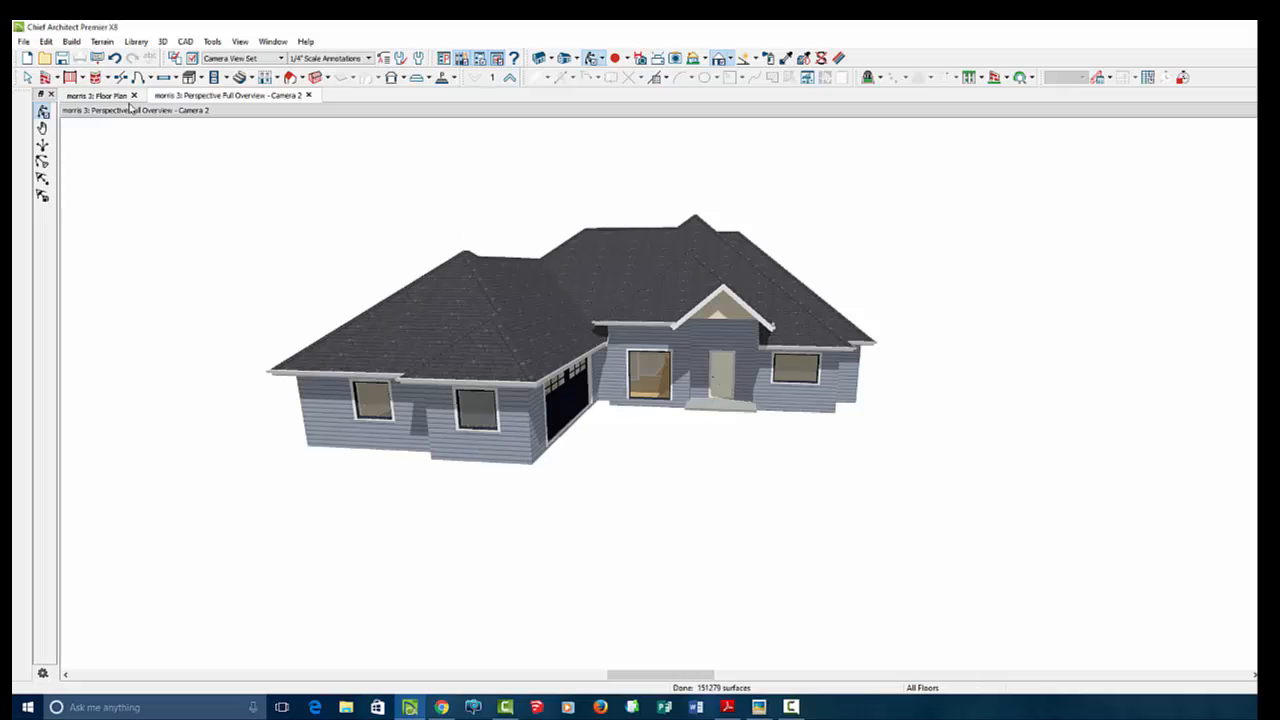
left_click(96, 96)
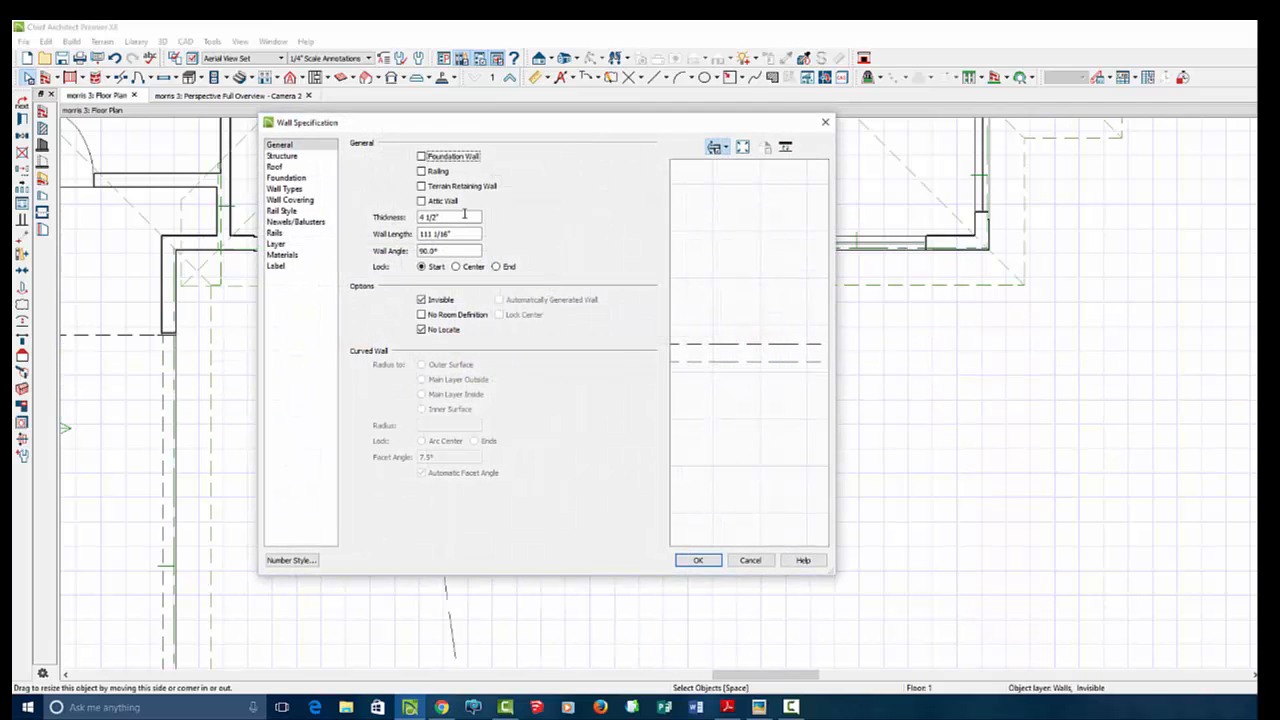
left_click(272, 166)
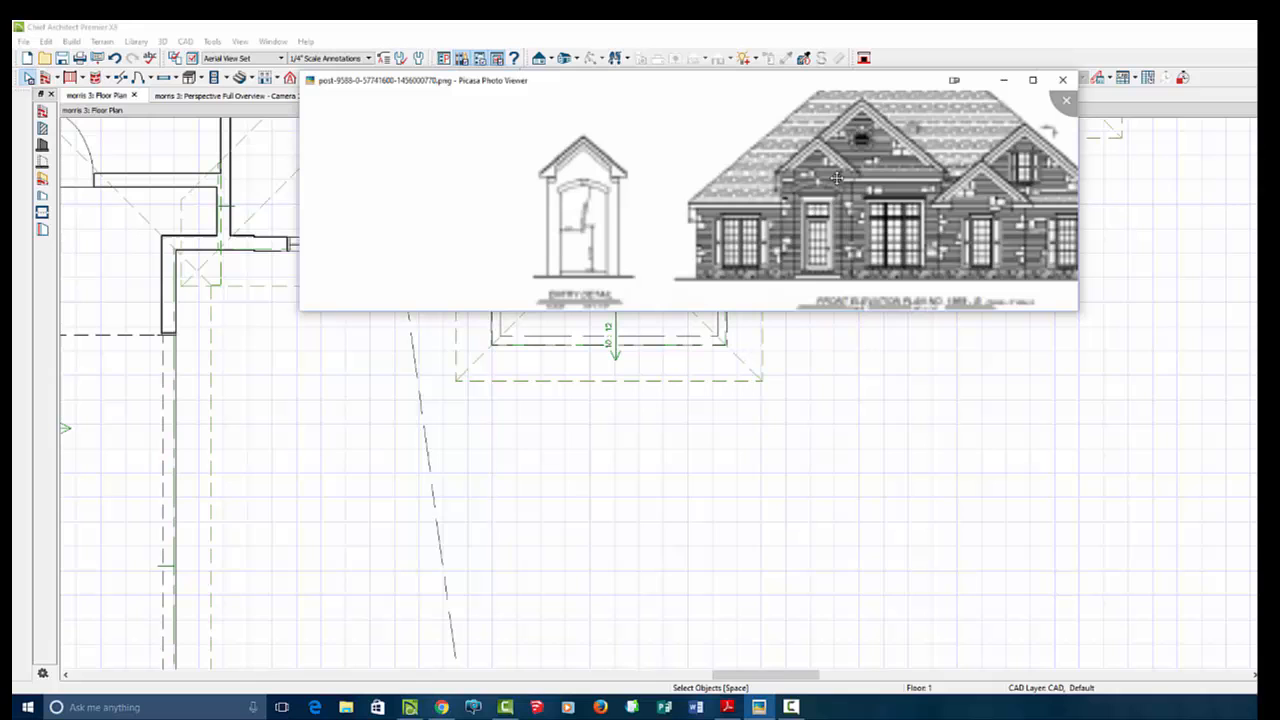
mouse_move(836, 210)
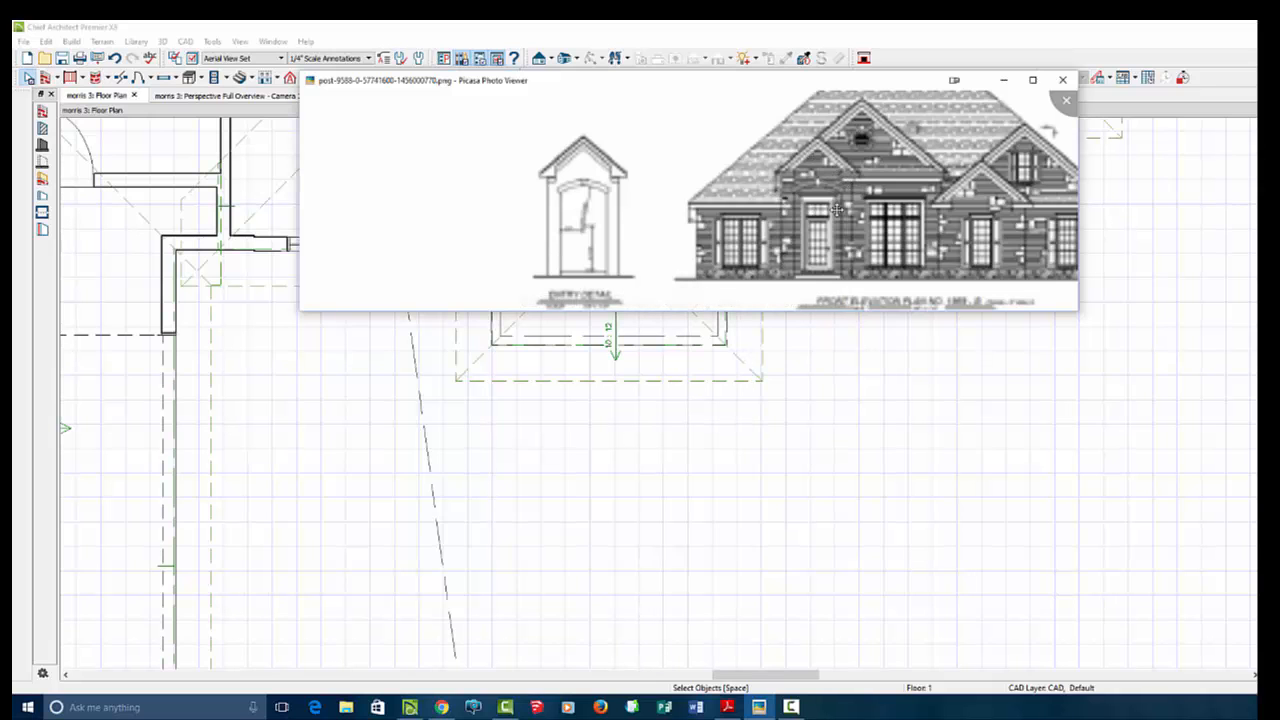
- Close the front elevation reference image in Picasa Photo Viewer
left_click(1064, 100)
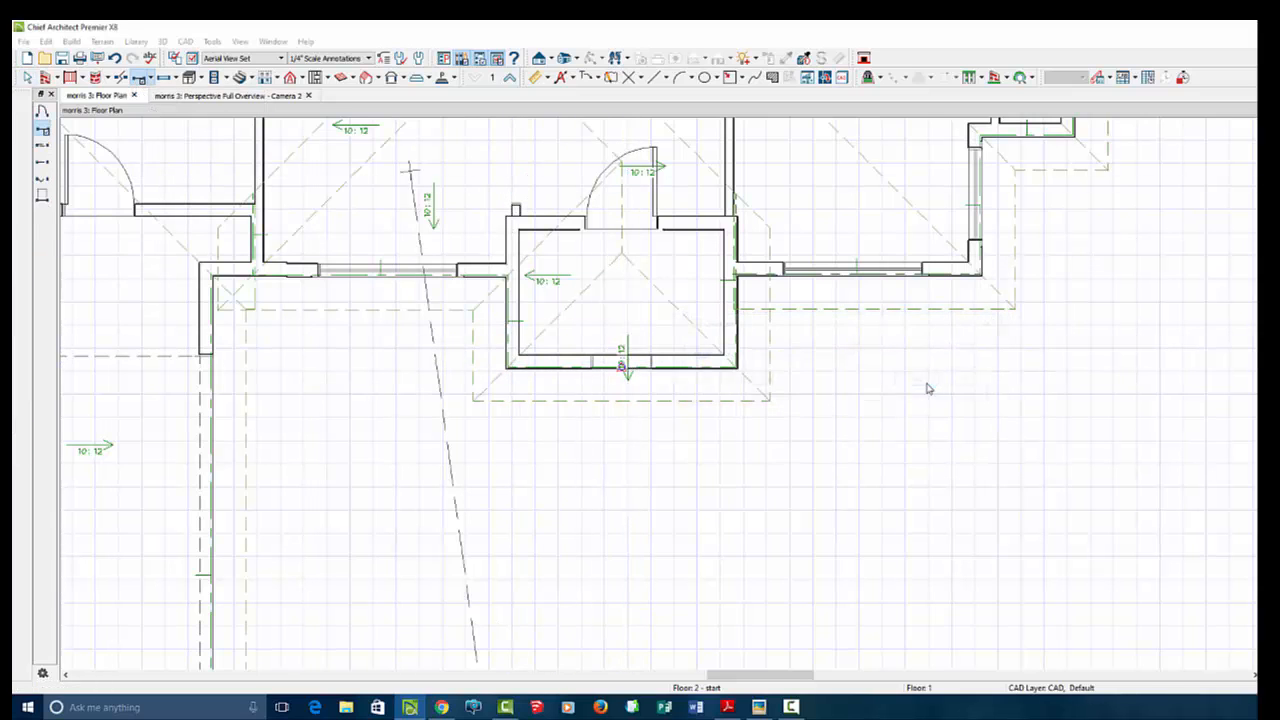
- Set the front entry door to 72 wide and 144 high in its specification
left_click(278, 56)
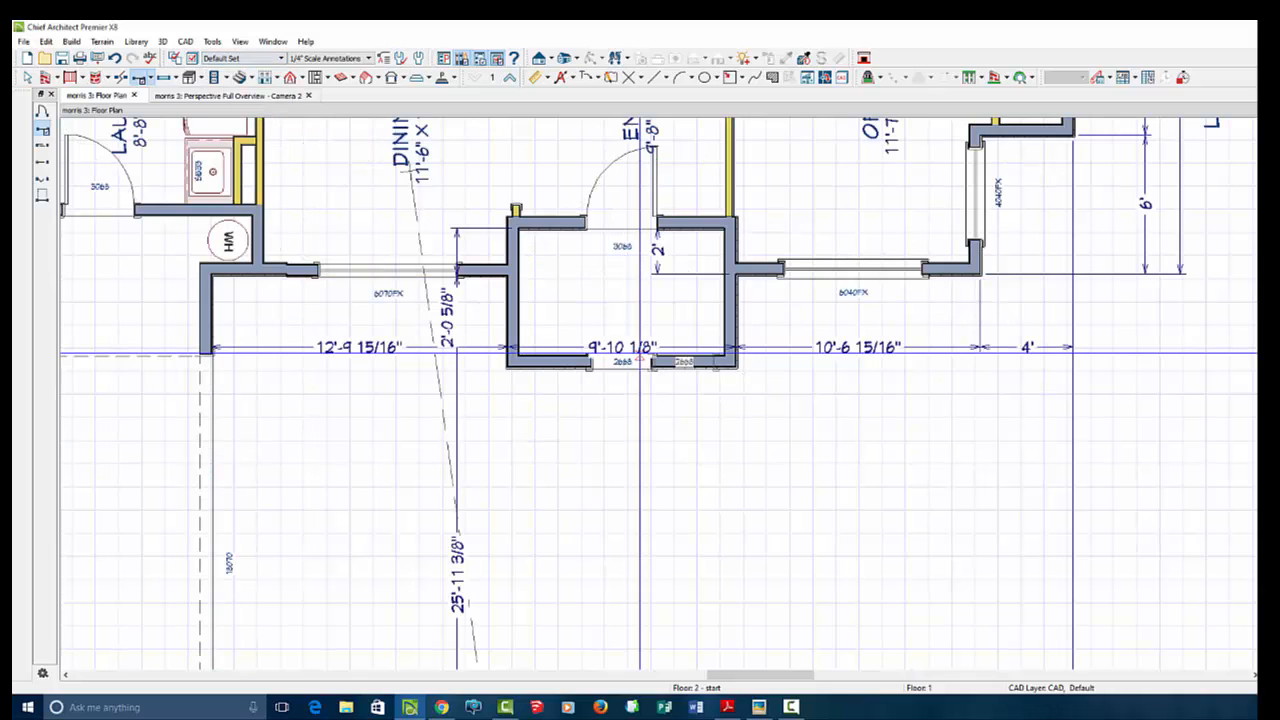
left_click(620, 362)
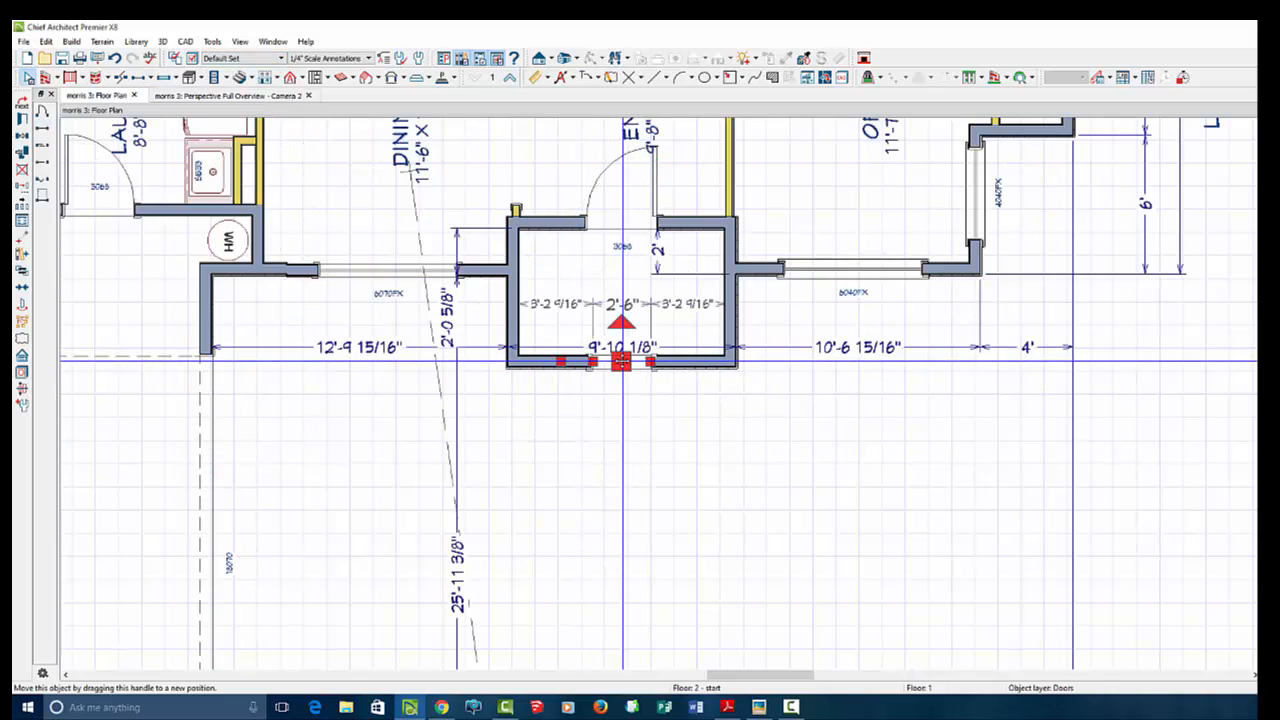
double_click(620, 362)
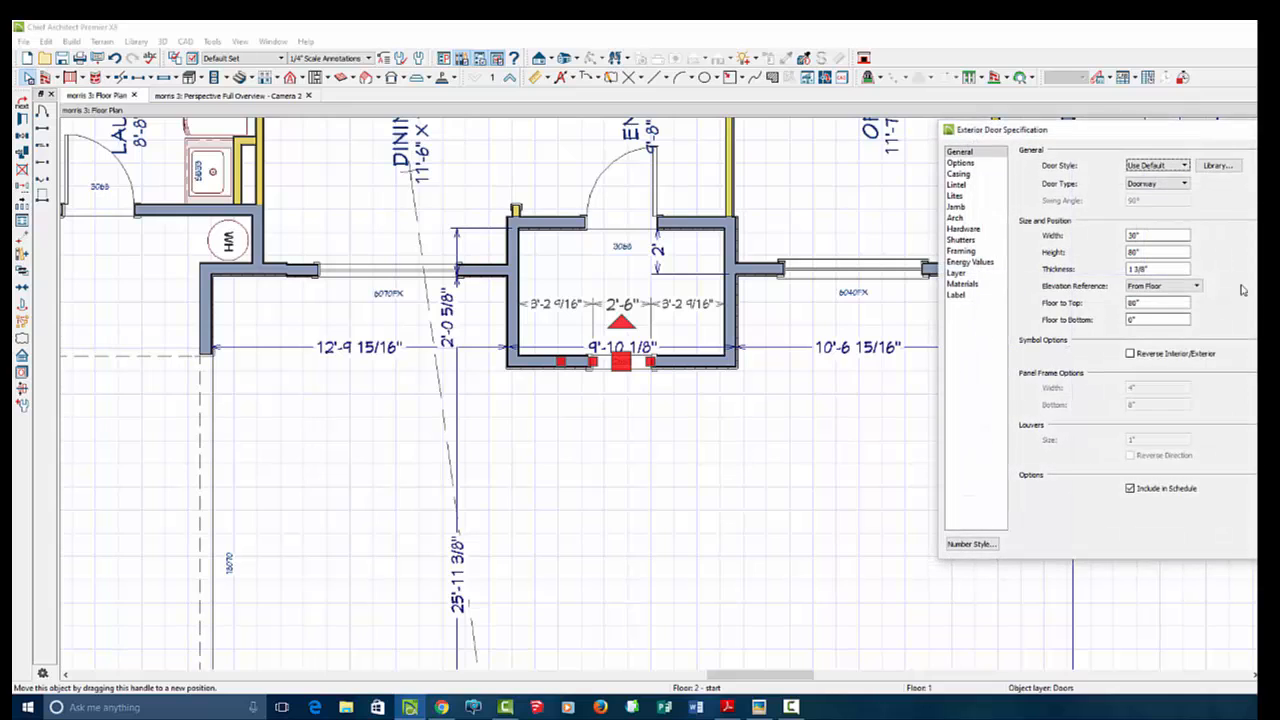
left_click(1156, 236)
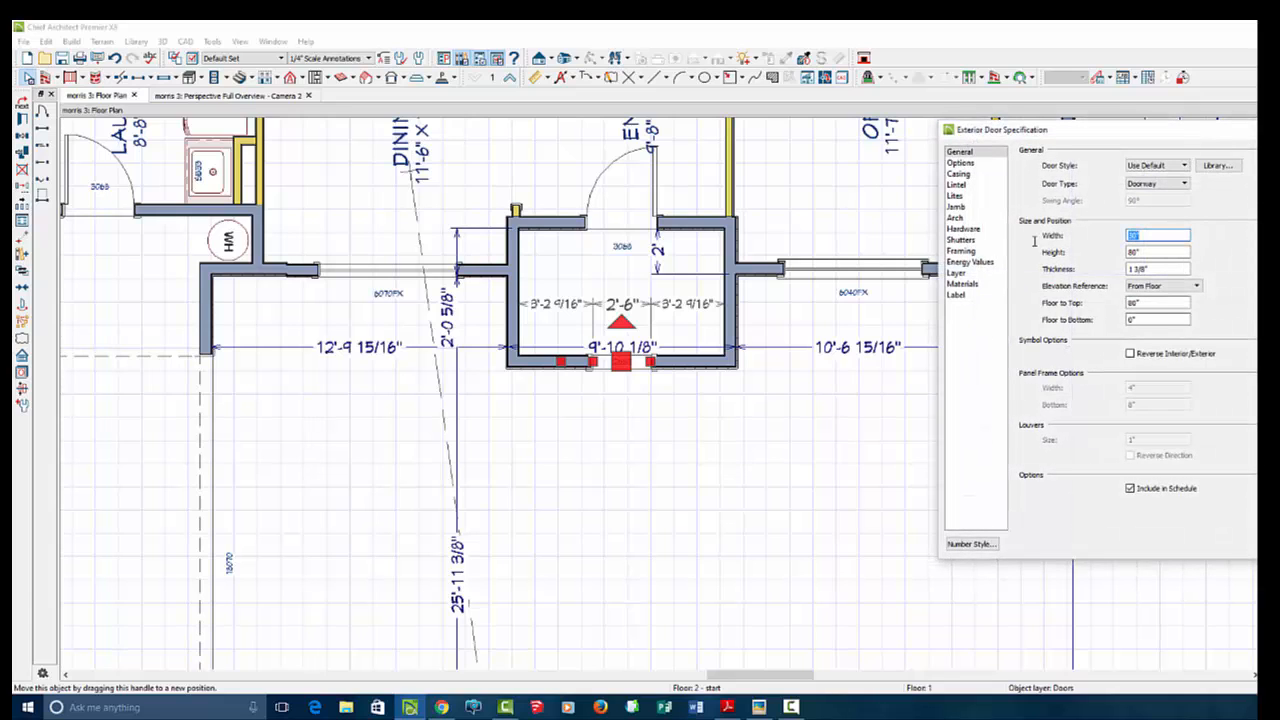
type("72\"")
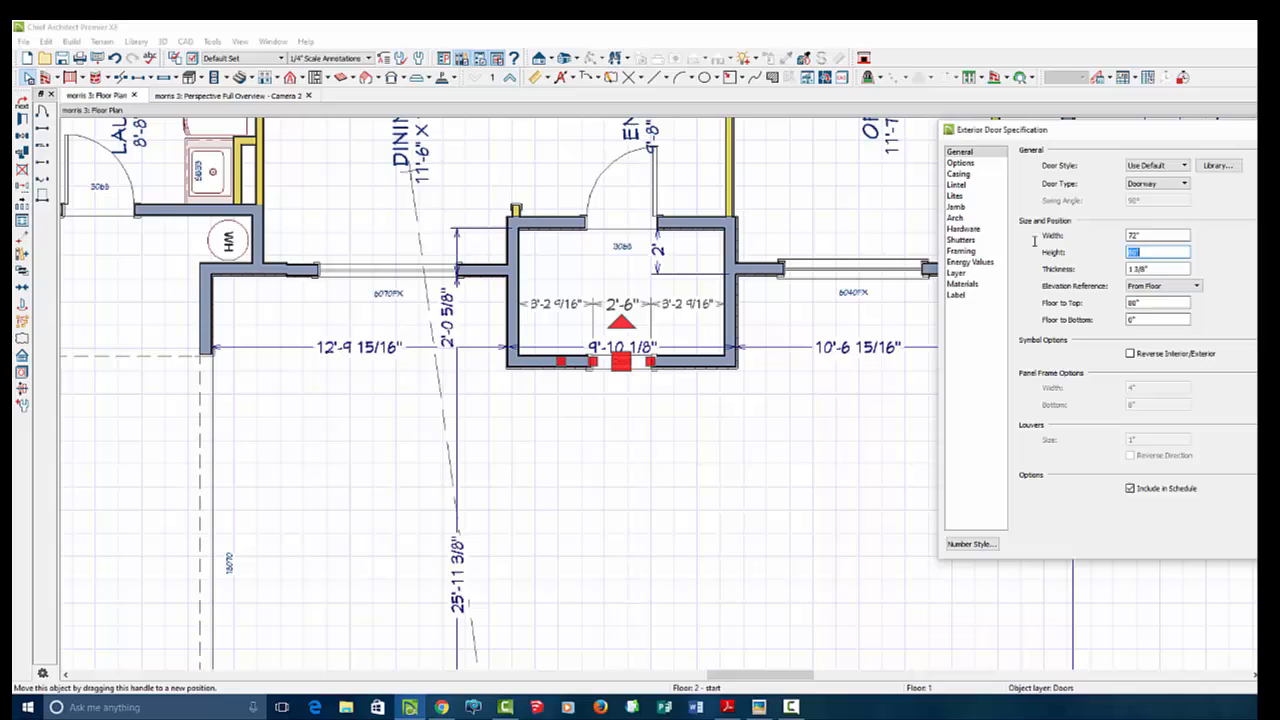
type("144\"")
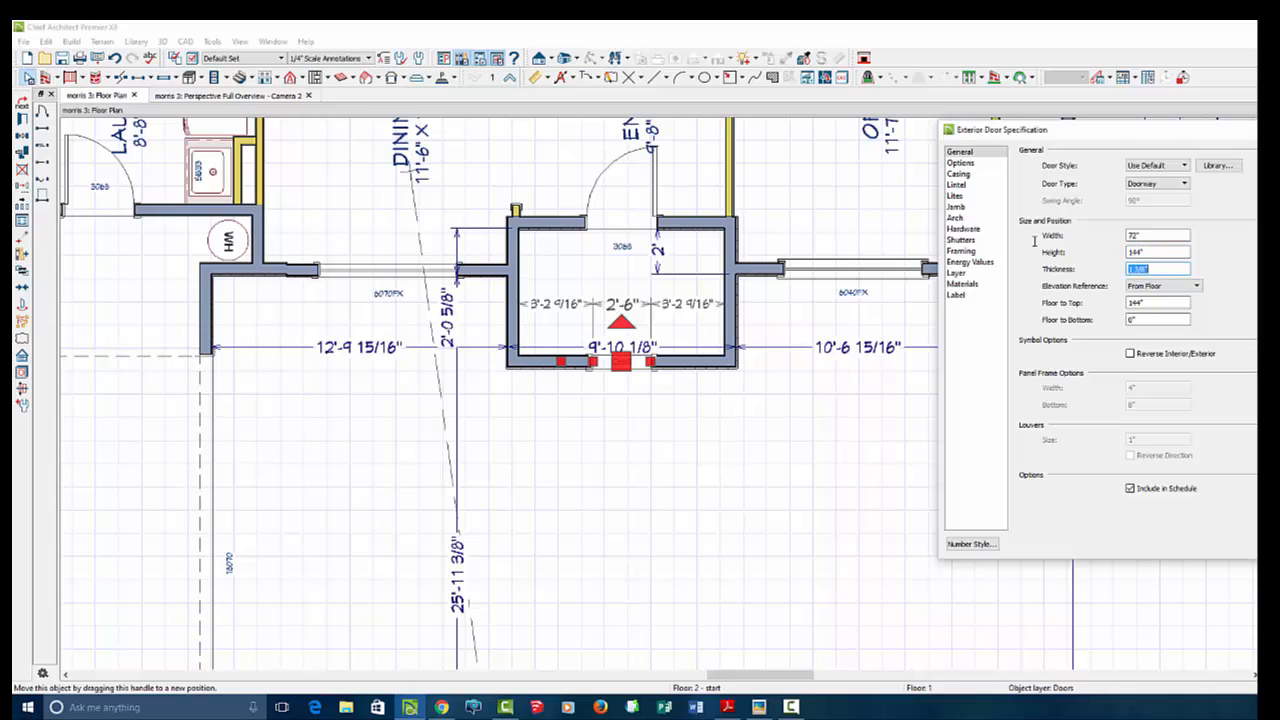
- Give the entry door an arched top with a 12" arch height
left_click(954, 216)
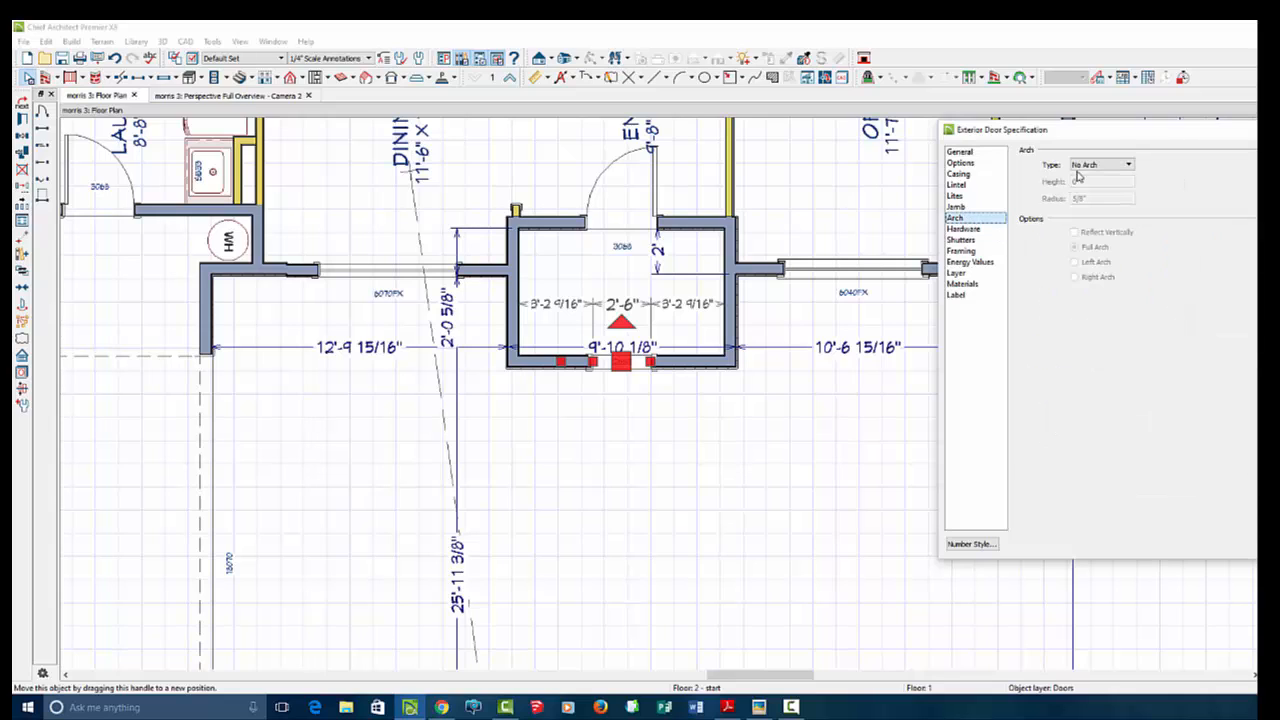
left_click(1128, 164)
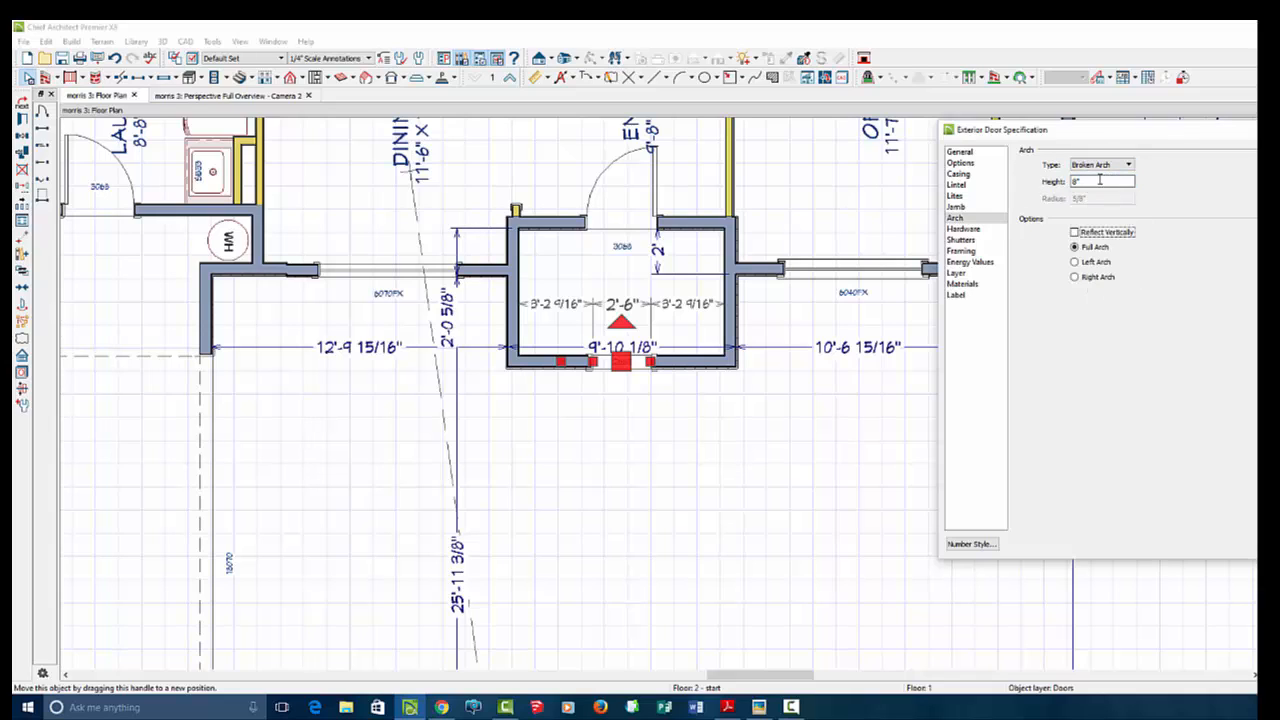
type("12\"")
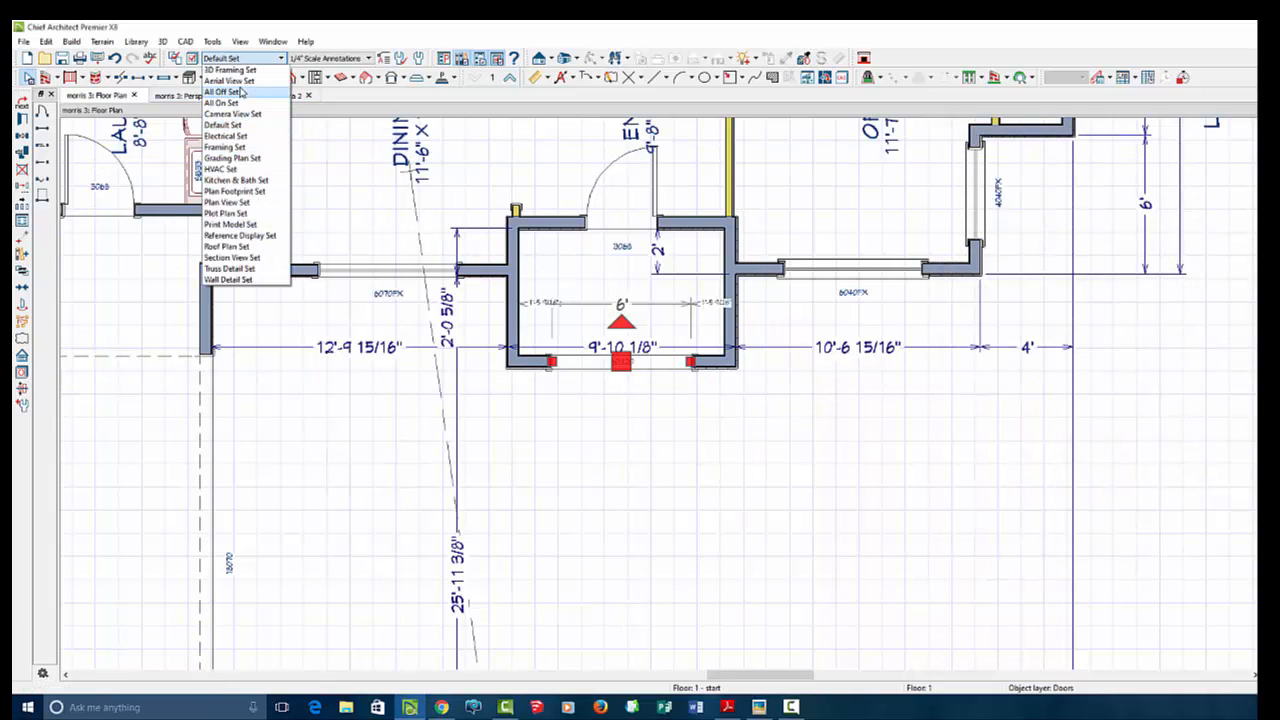
- Check the entry in 3D, rebuild the entry roof plane with confirmed roof settings, and review it in 3D
left_click(220, 92)
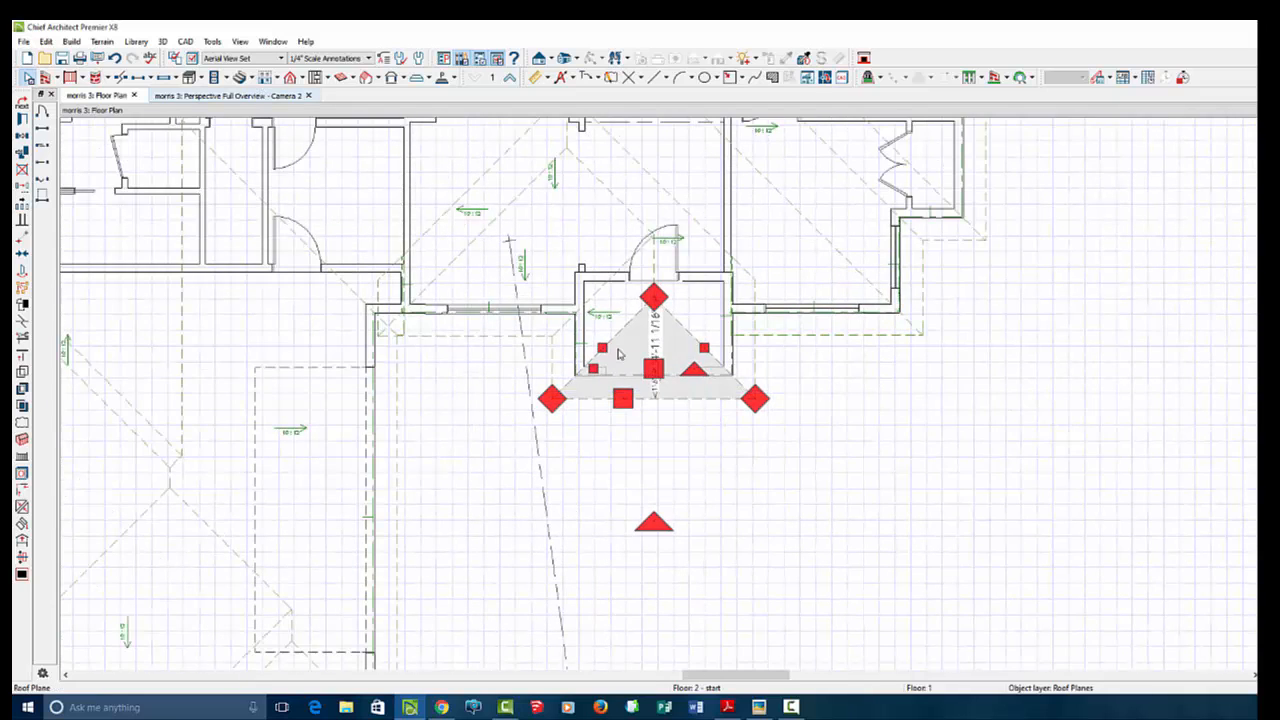
left_click(228, 96)
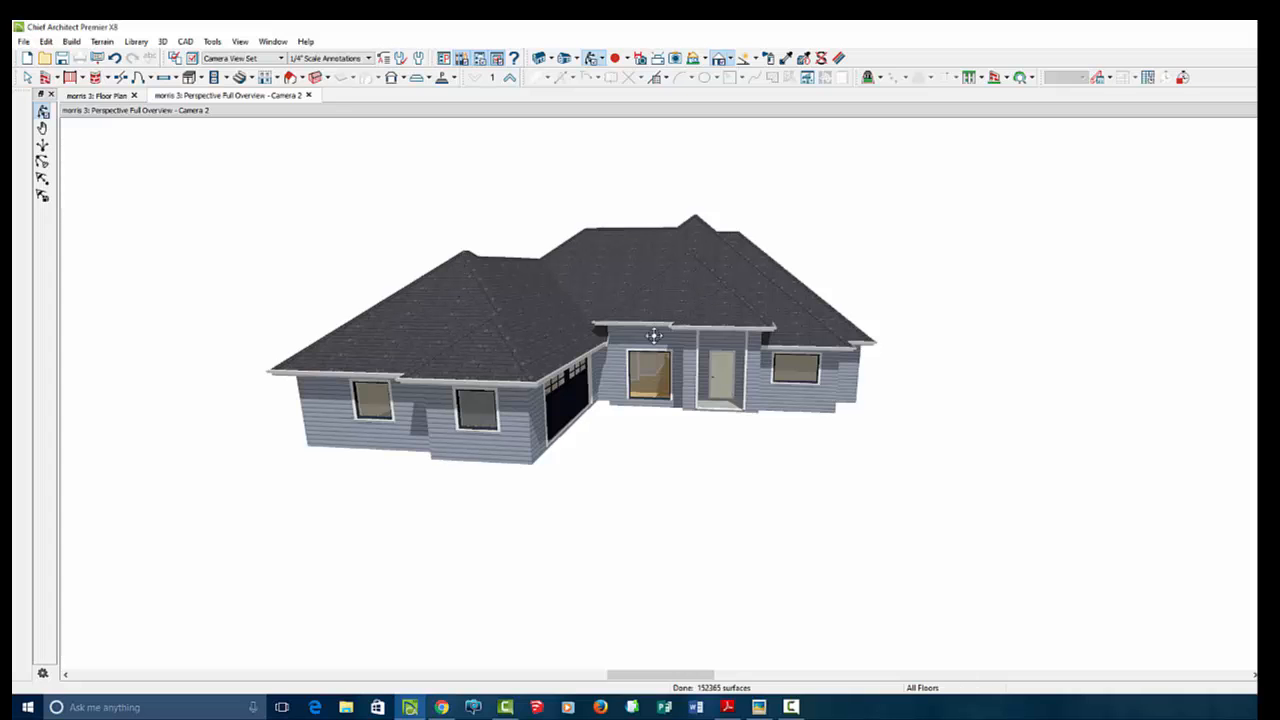
left_click(96, 96)
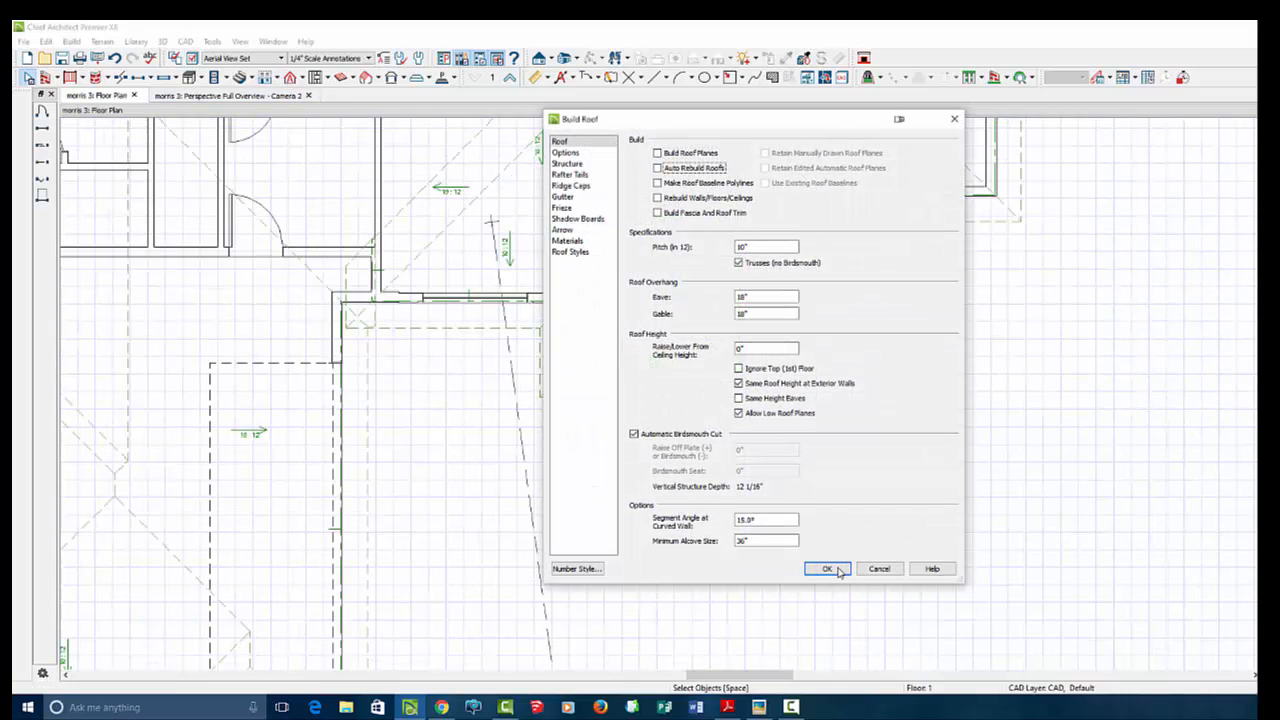
left_click(824, 568)
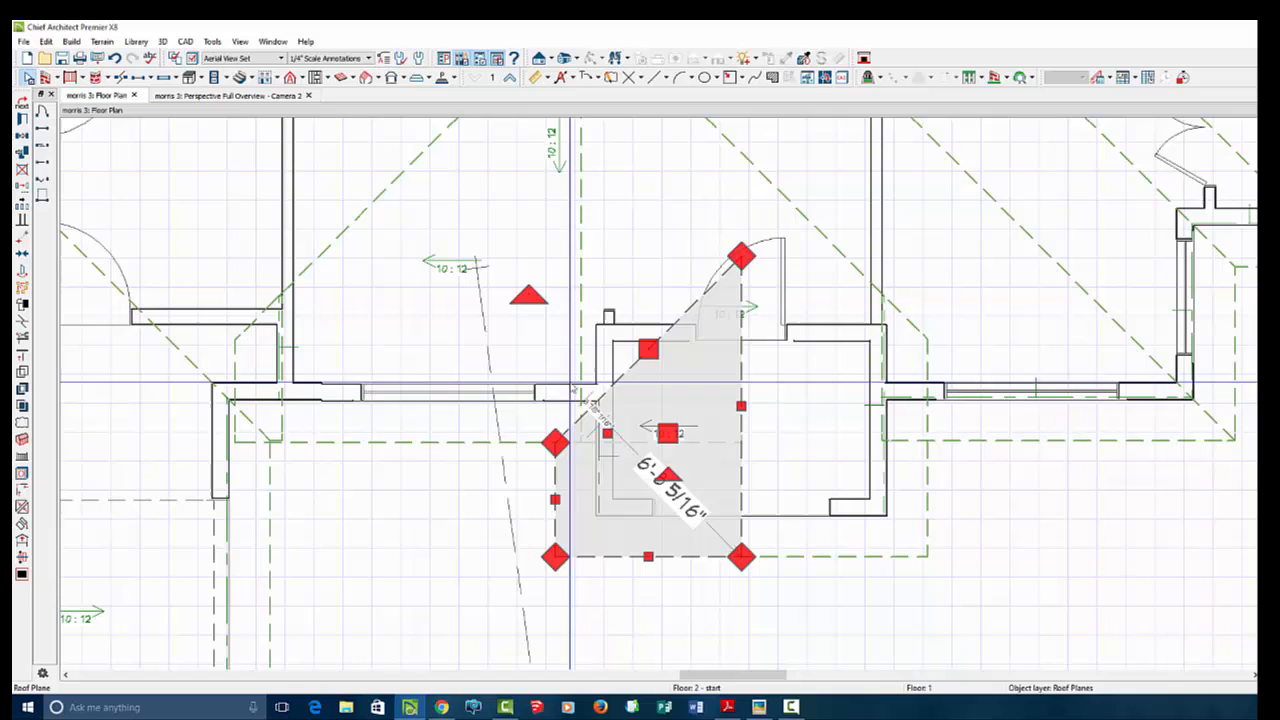
left_click(230, 96)
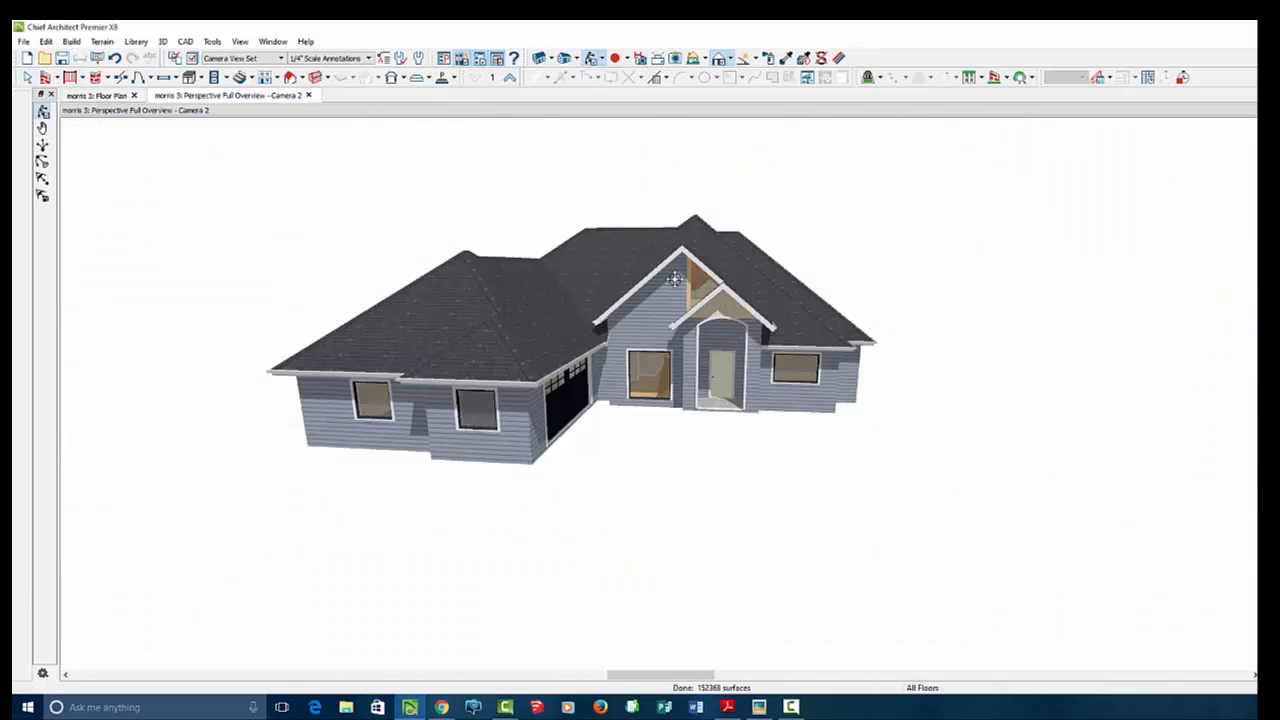
- Reopen the 3D camera and orbit above the house to inspect the arched entry gable
left_click(96, 96)
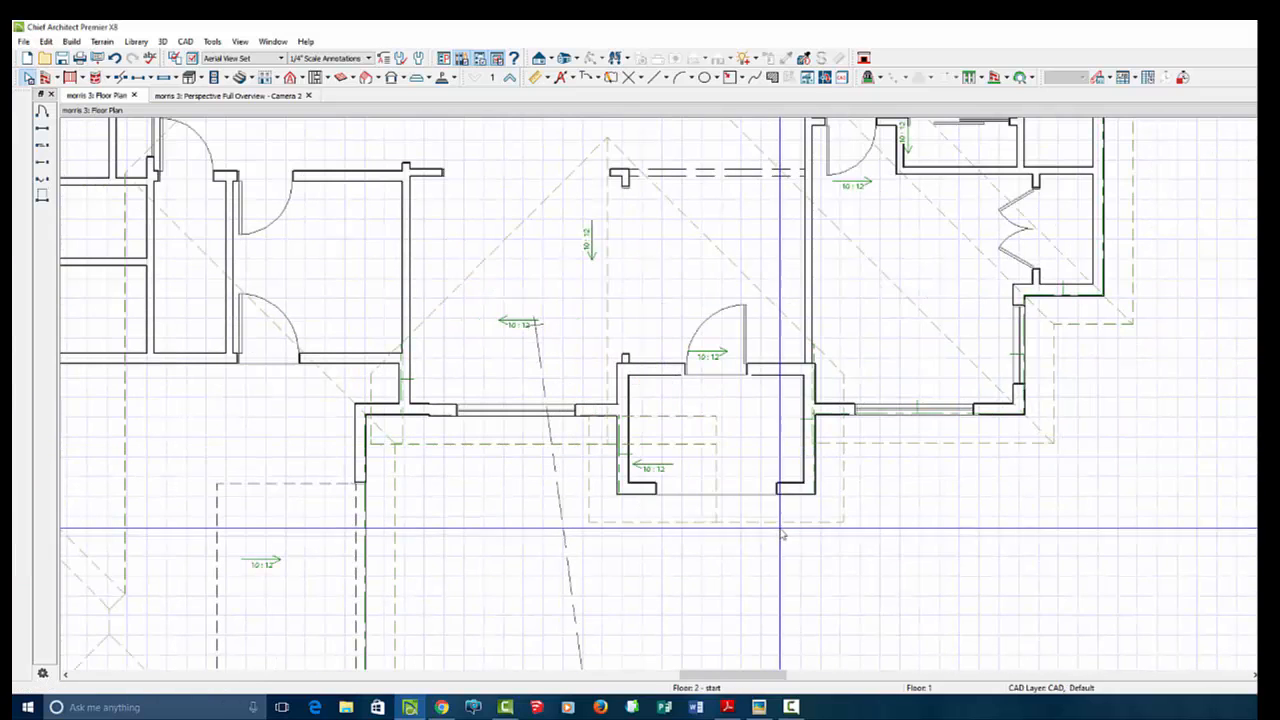
left_click(230, 96)
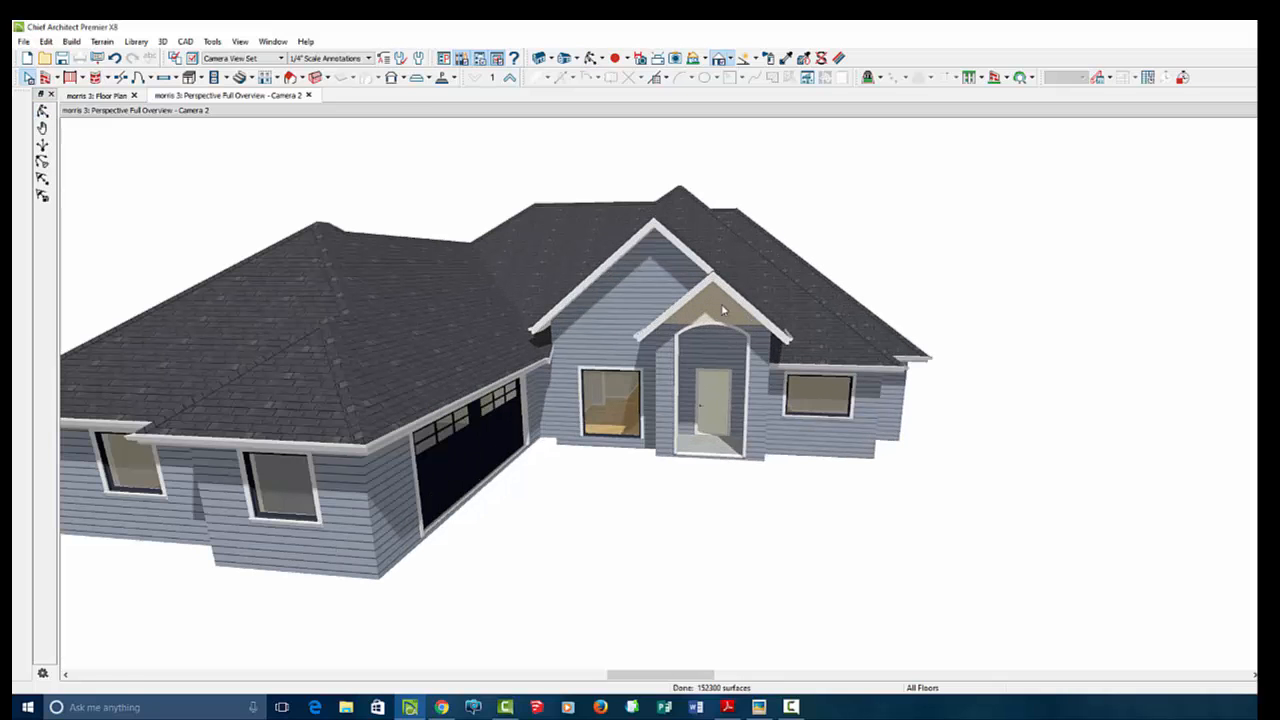
left_click(700, 300)
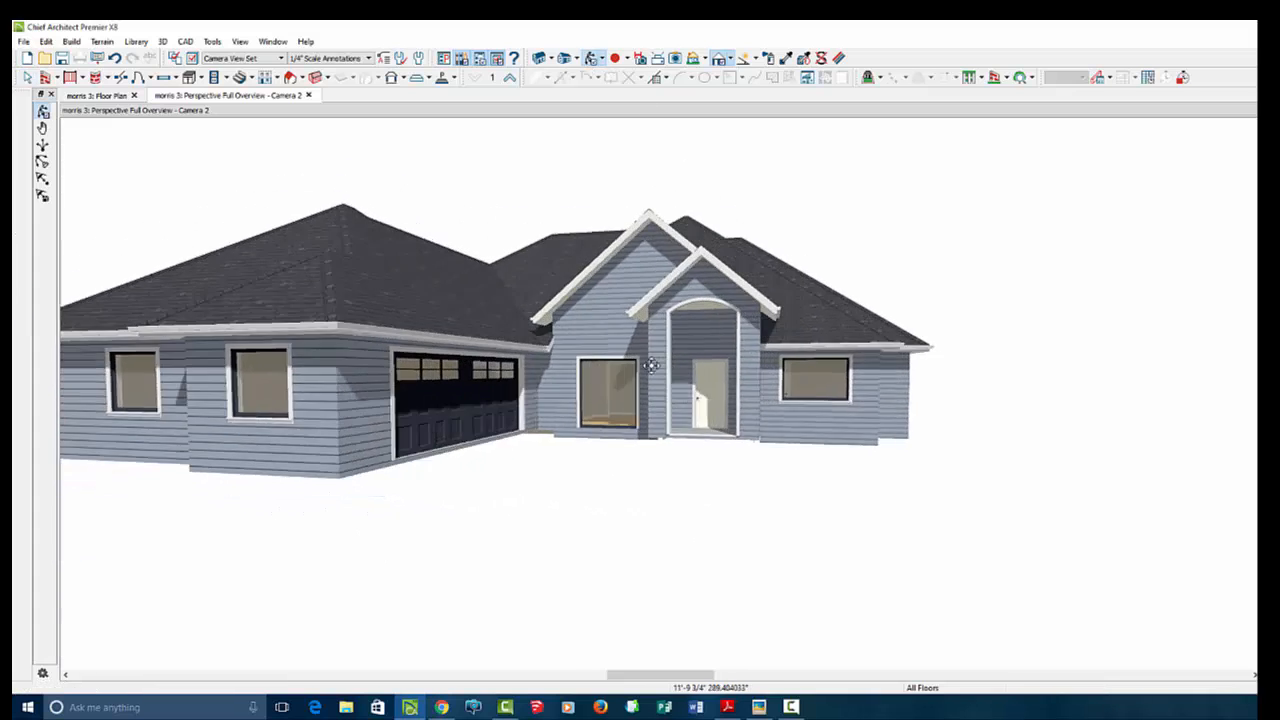
left_click_drag(650, 364, 776, 410)
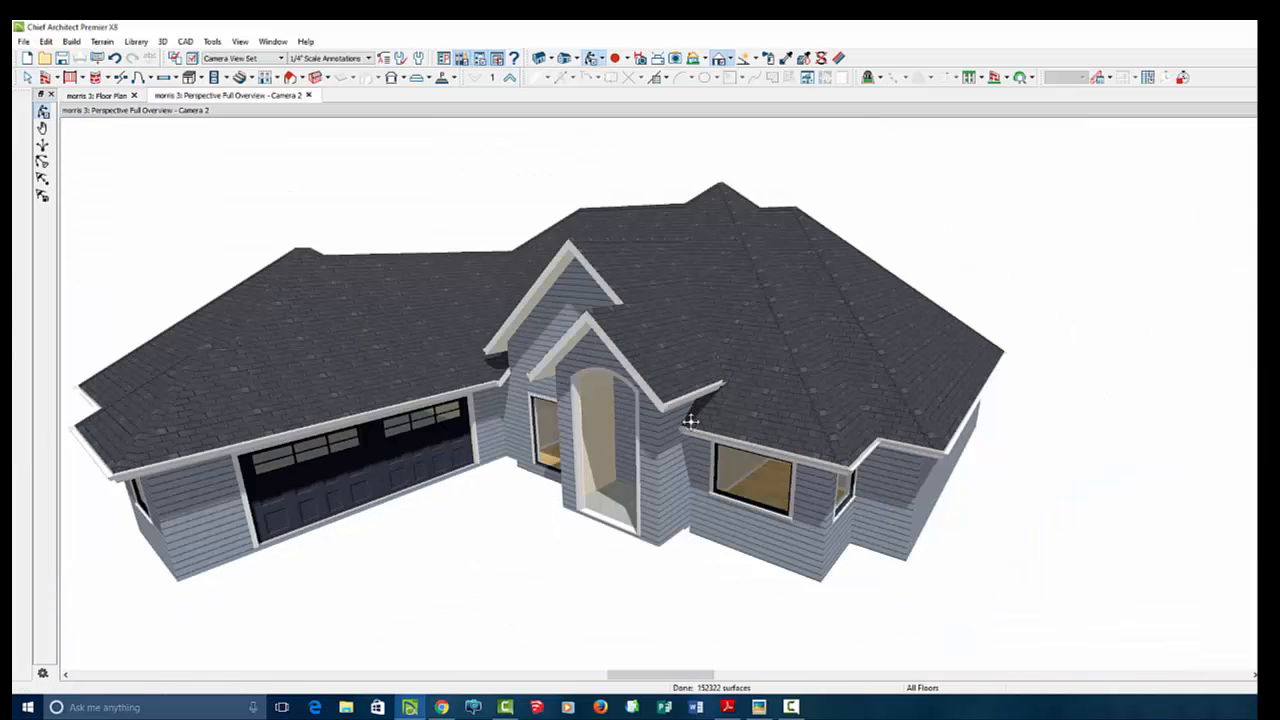
scroll("down", 3)
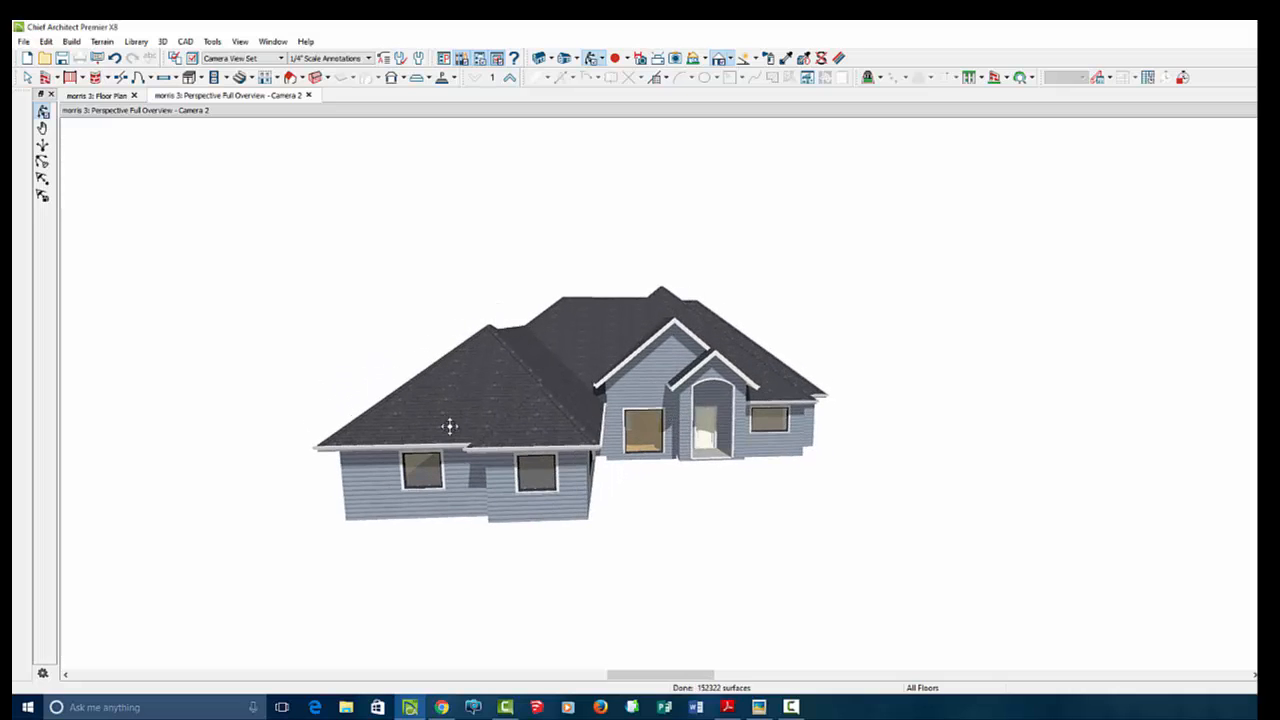
- Add a small gabled roof over the front entry and show it in the 3D camera overview
left_click(96, 96)
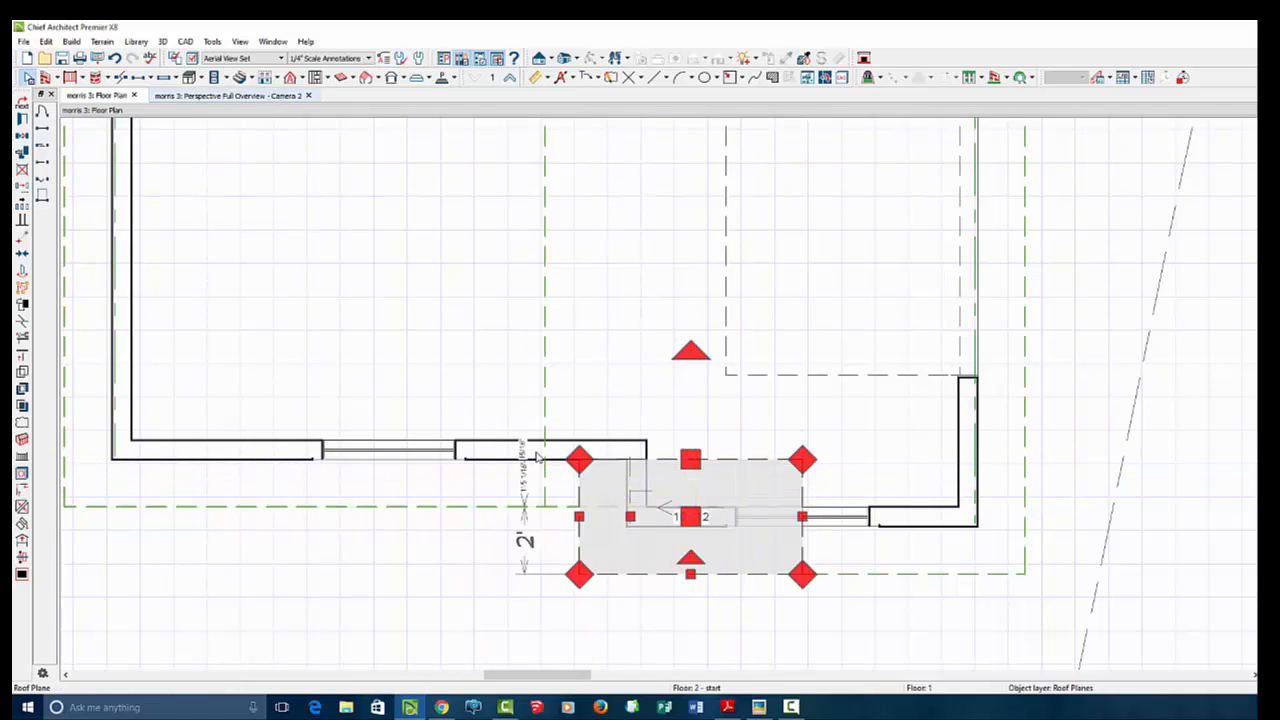
left_click(228, 96)
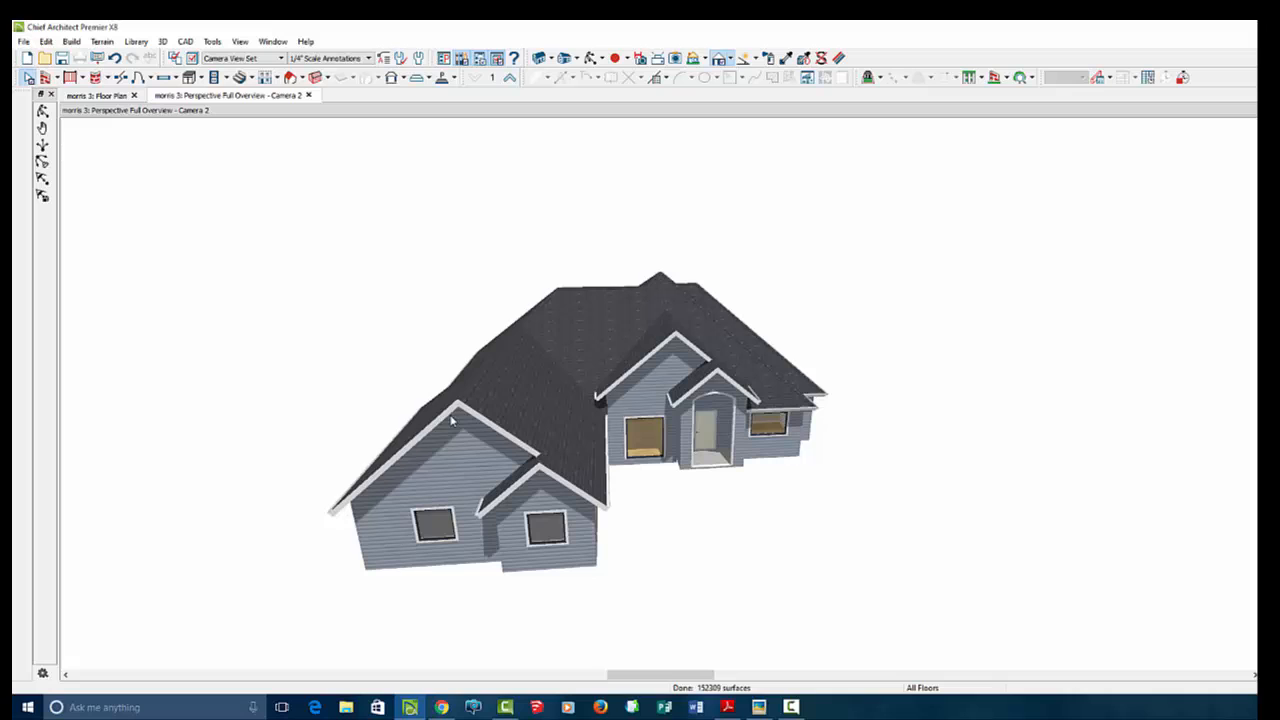
- Enable Boxed Eave in the front gable roof plane's specification
left_click(450, 420)
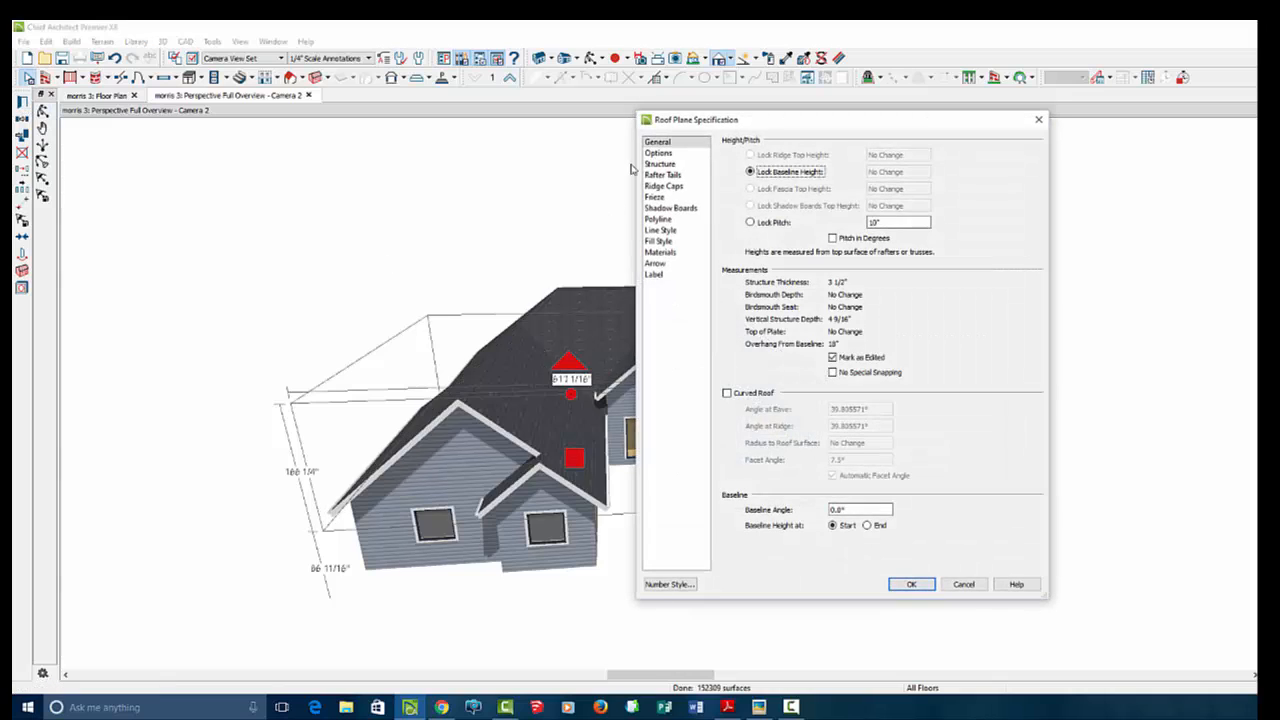
left_click(658, 152)
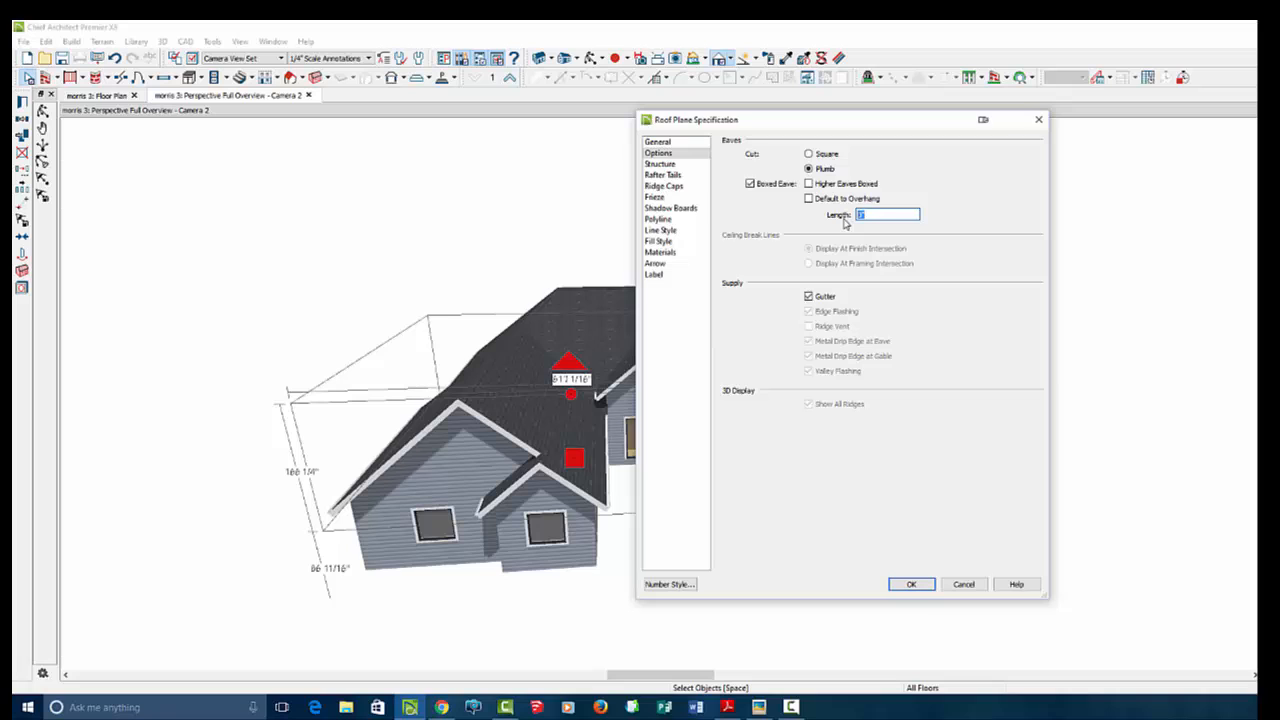
left_click(910, 584)
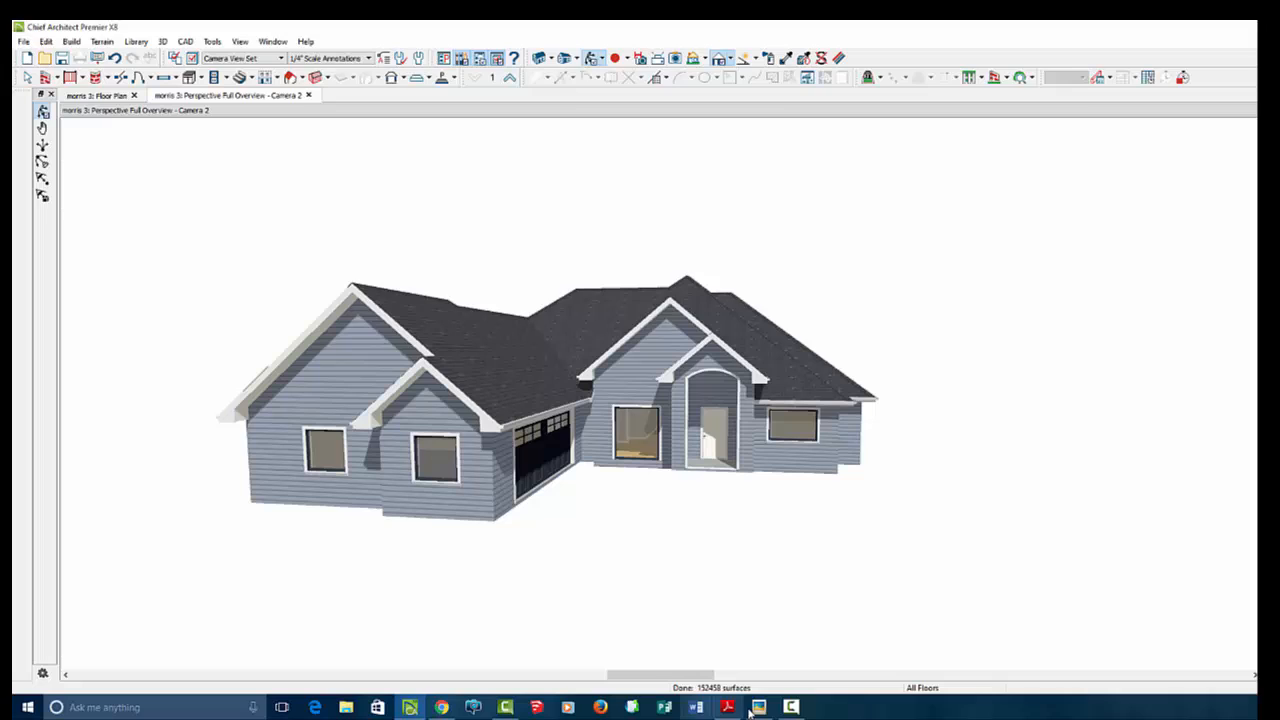
- Check the reference front elevation and place a window high in the left front gable
left_click(758, 708)
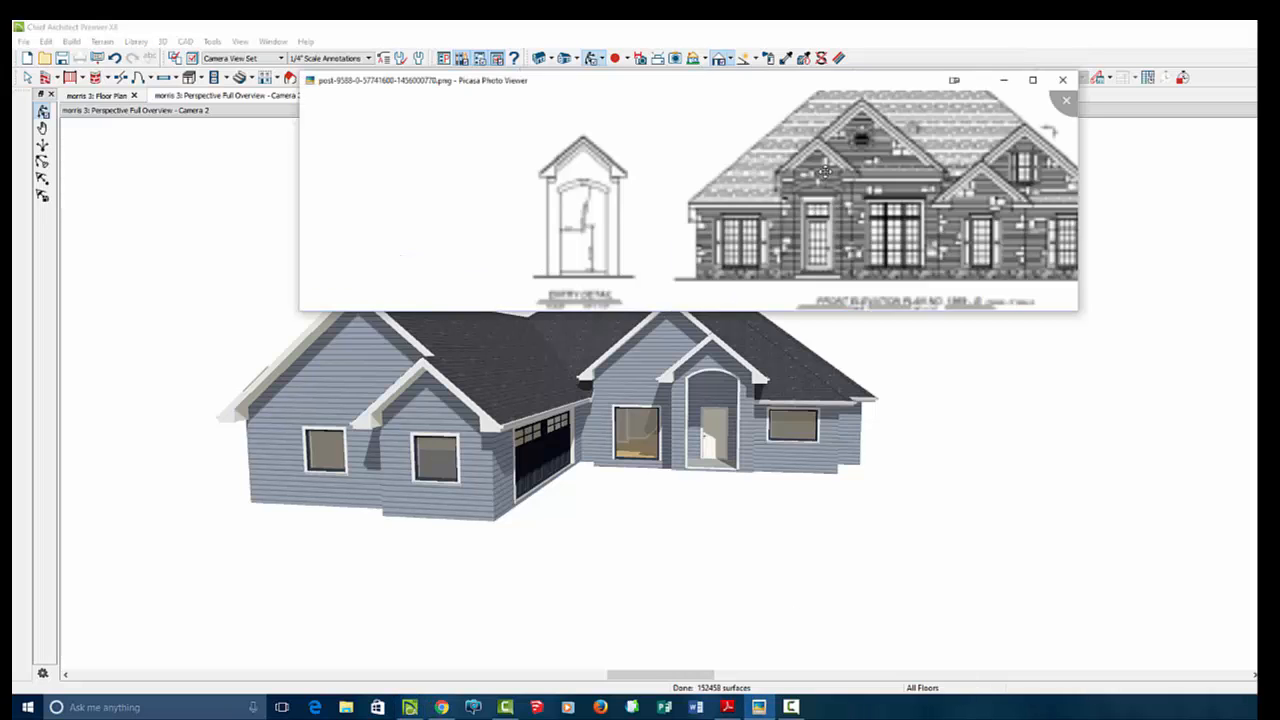
mouse_move(696, 260)
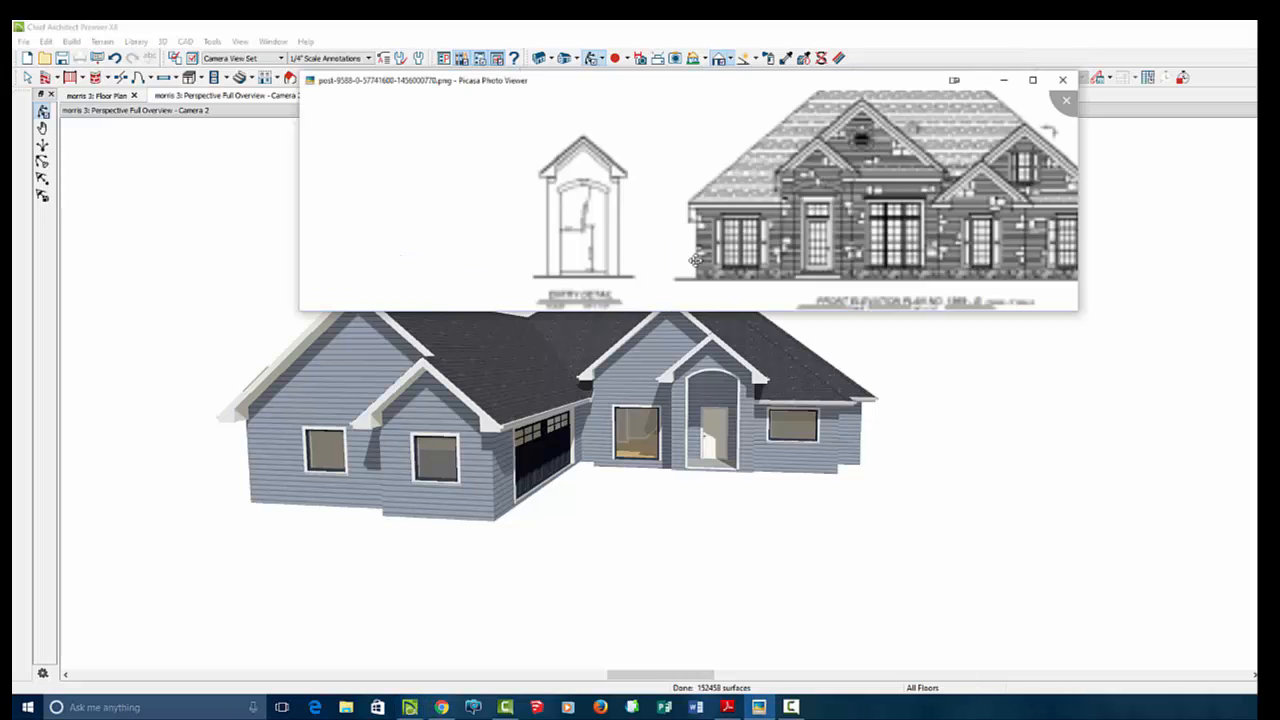
left_click(1064, 100)
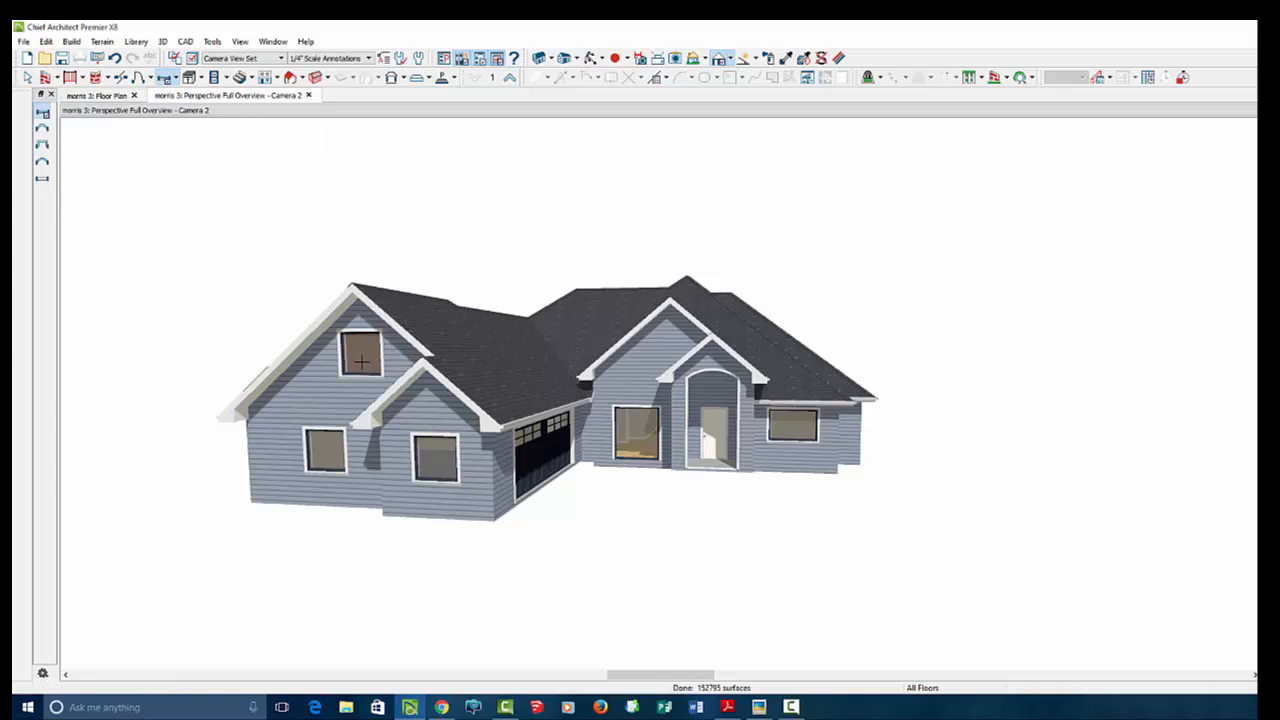
- Set the gable window's sizes and choose a shutter style in its specification
double_click(362, 356)
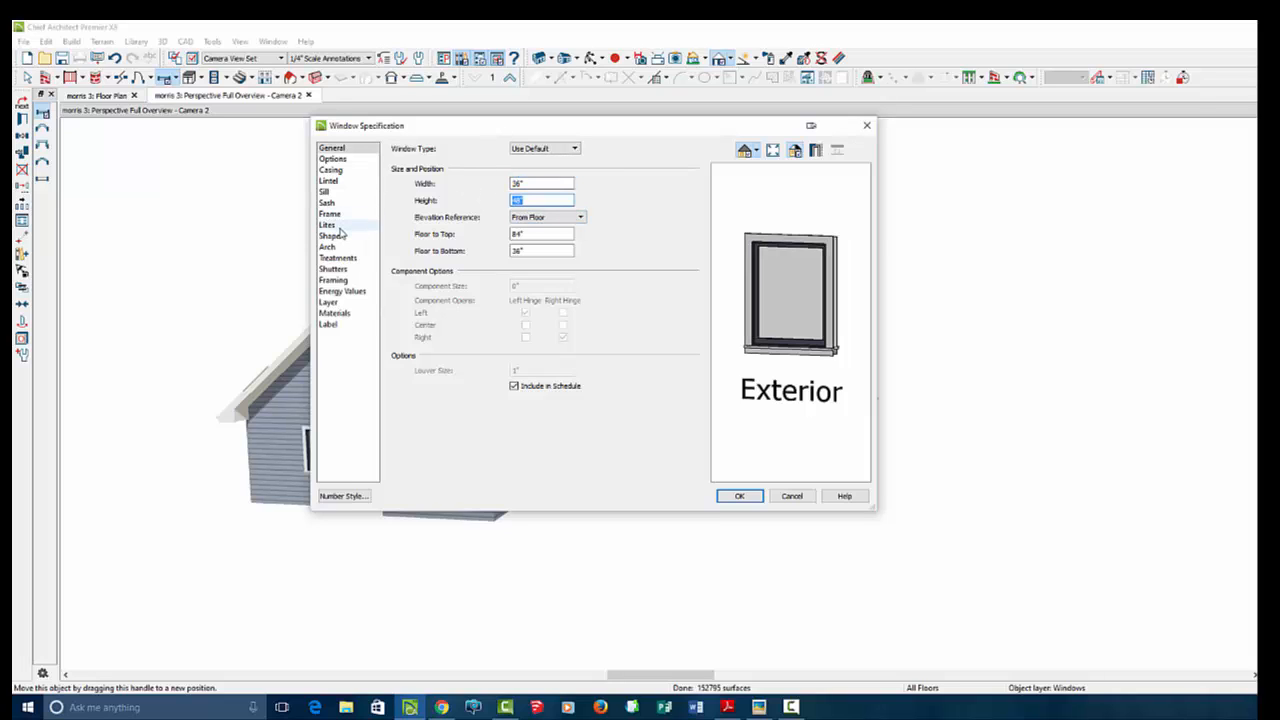
left_click(332, 268)
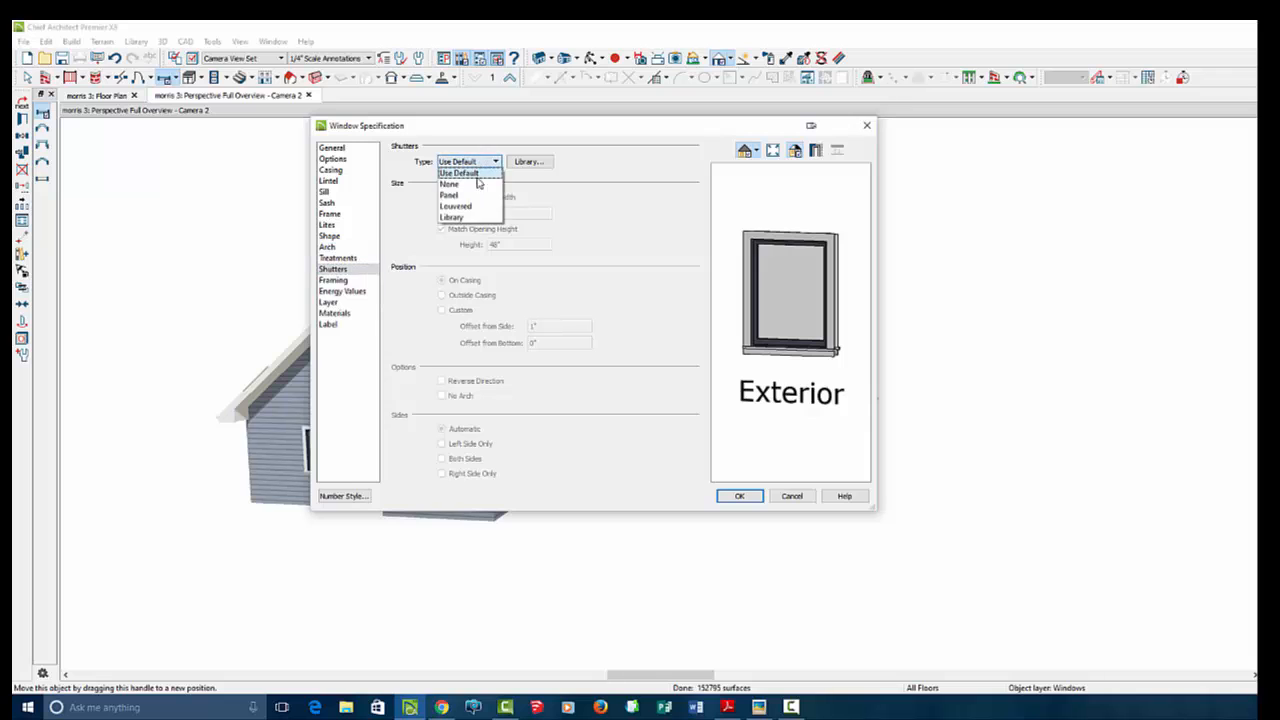
left_click(740, 496)
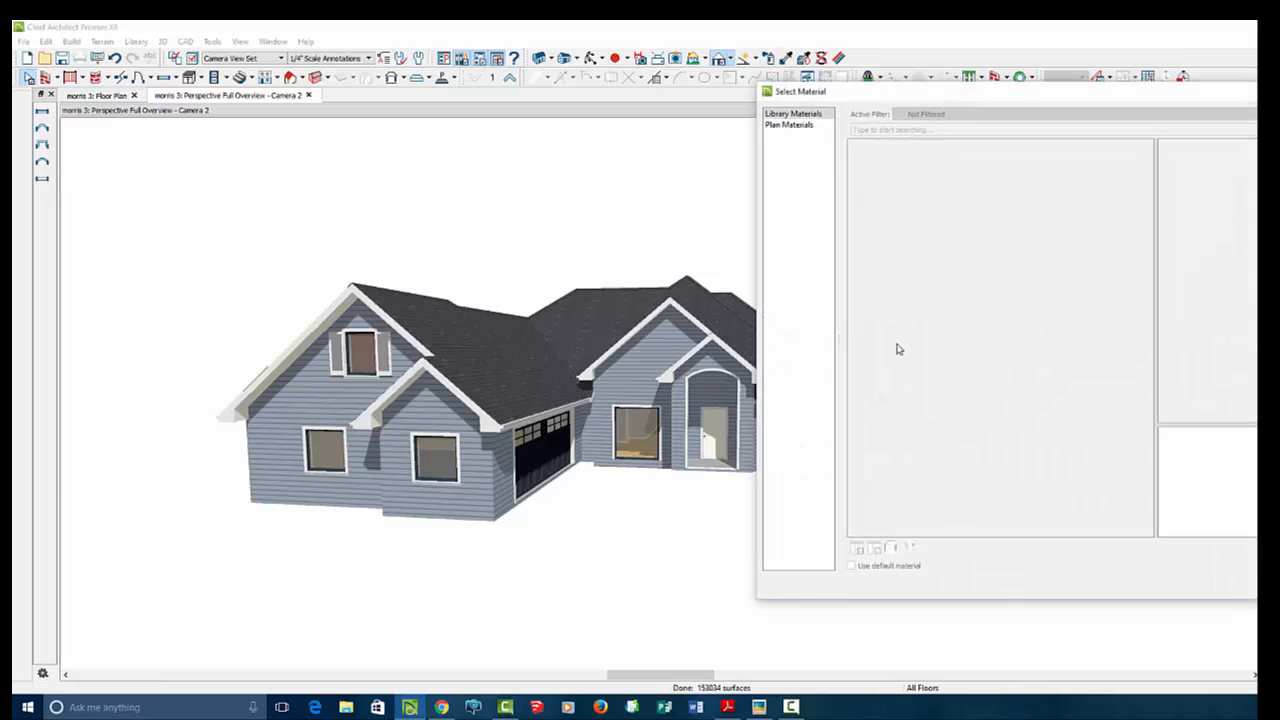
- Browse the user and manufacturer material catalogs, previewing tile, Eldorado Stone, Kohler and Owens Corning collections
left_click(896, 180)
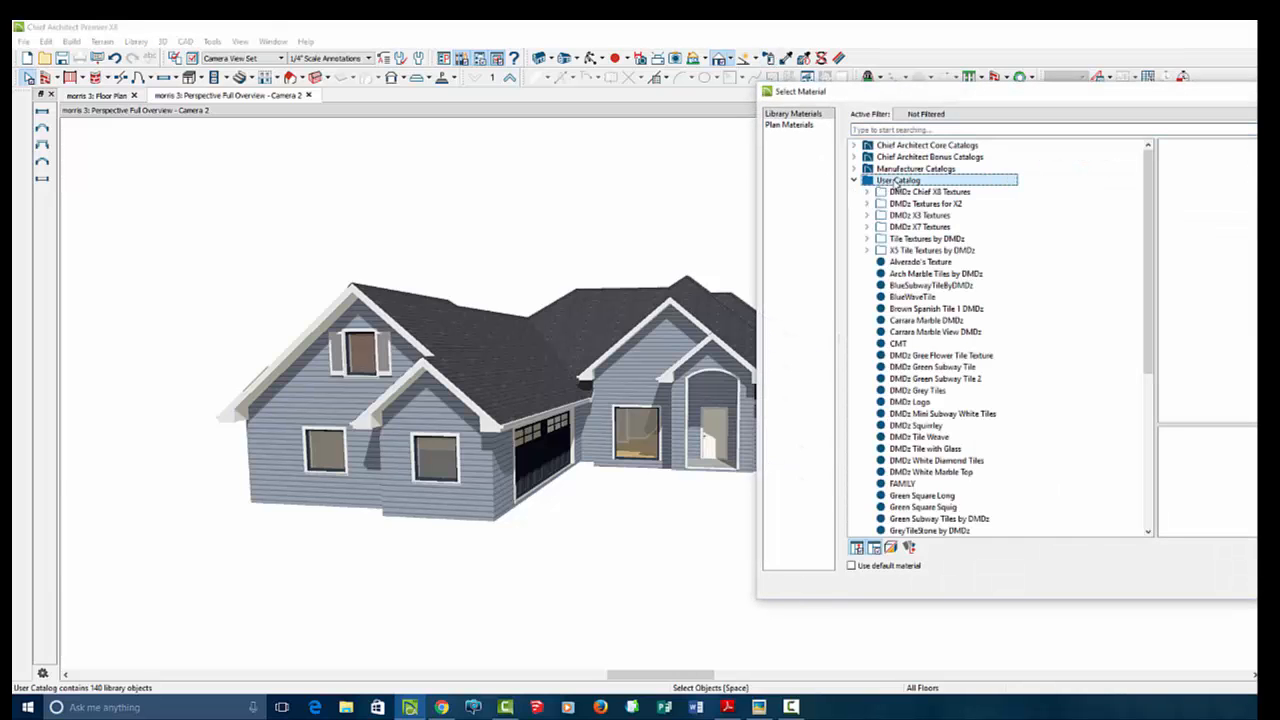
left_click(932, 248)
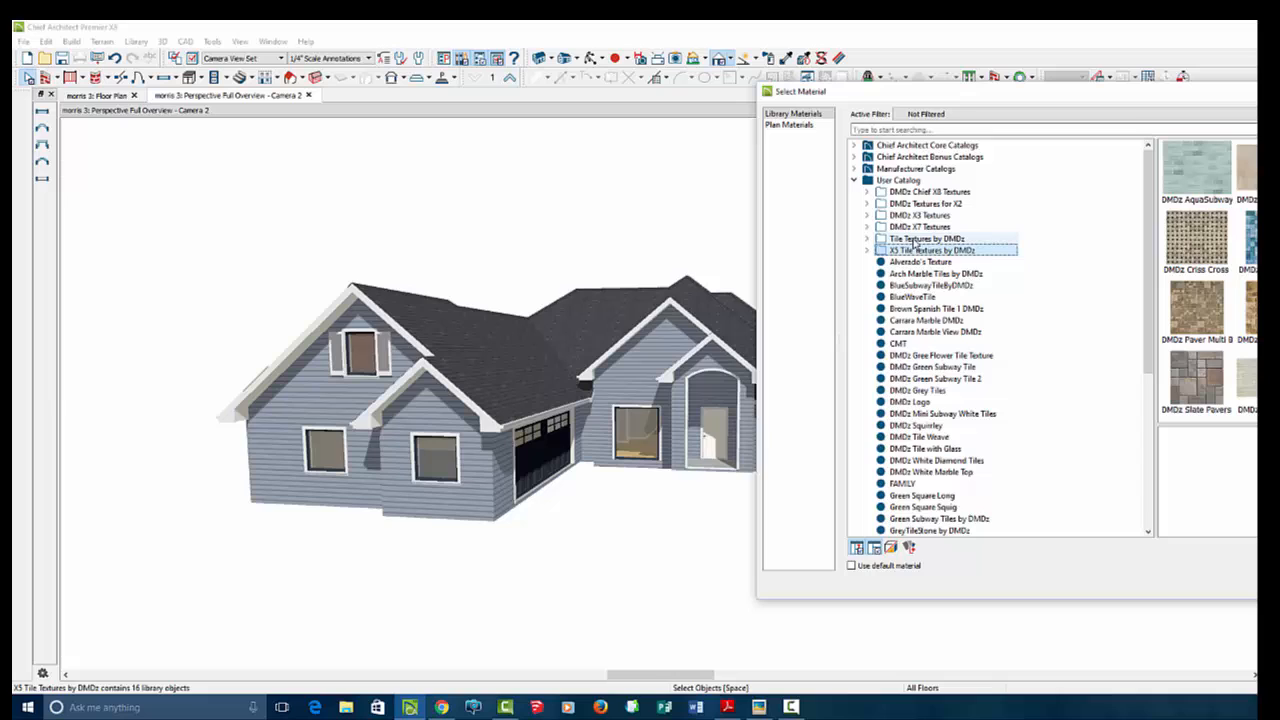
left_click(924, 238)
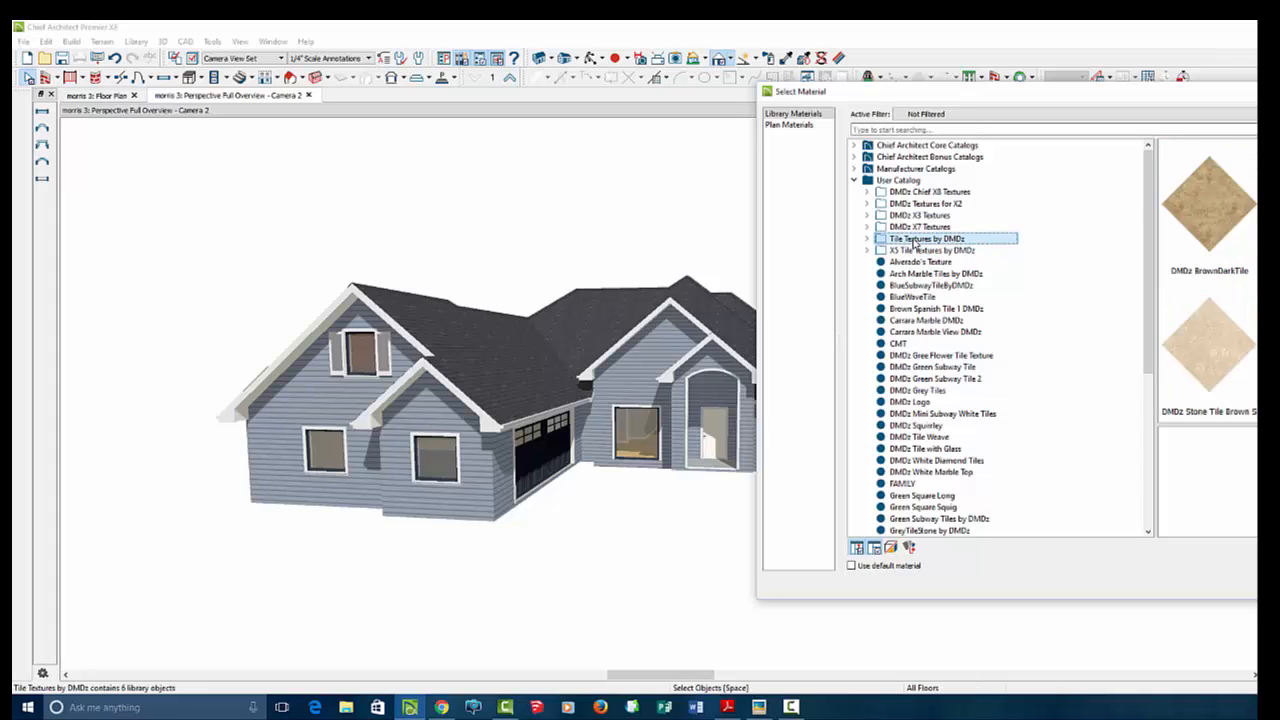
left_click(920, 228)
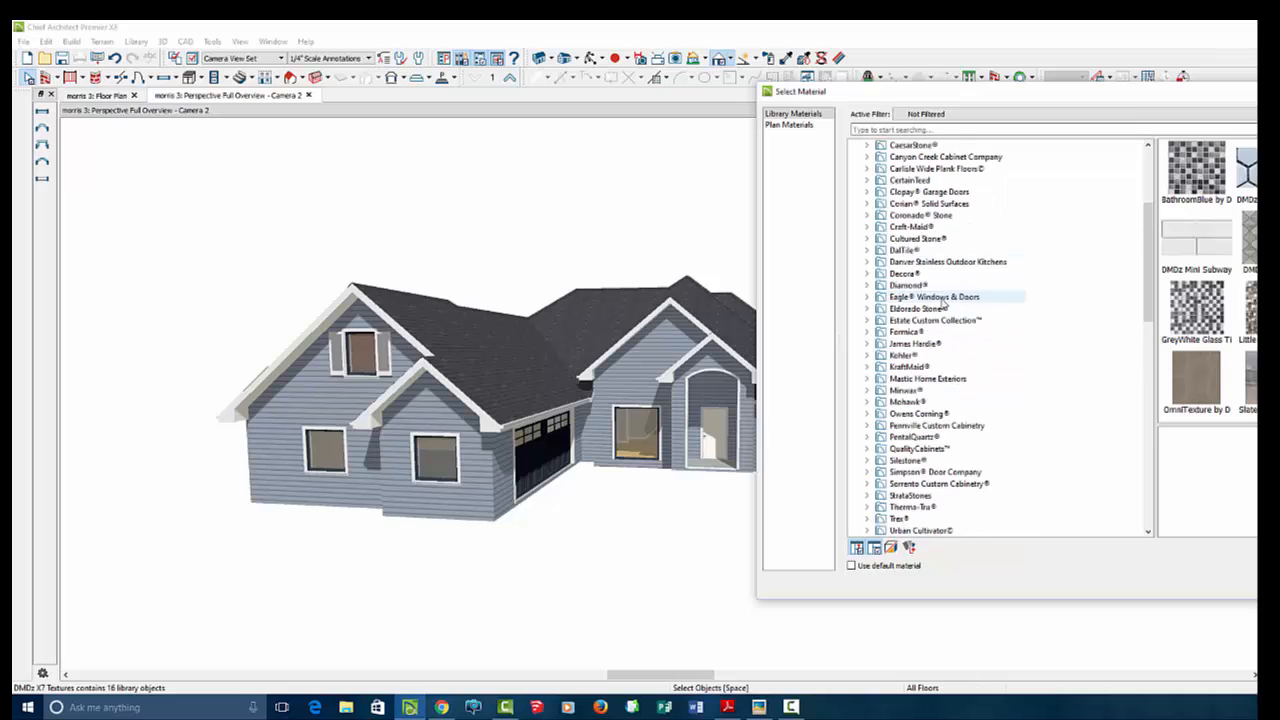
left_click(916, 308)
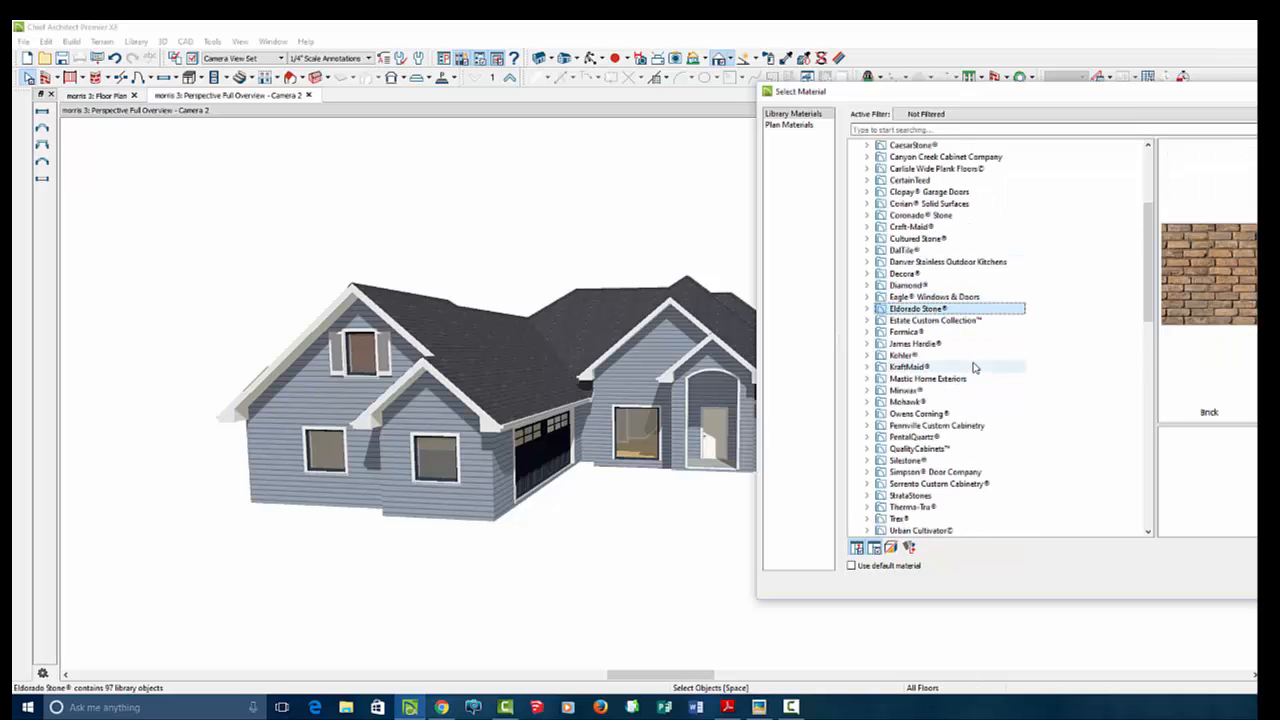
left_click(904, 356)
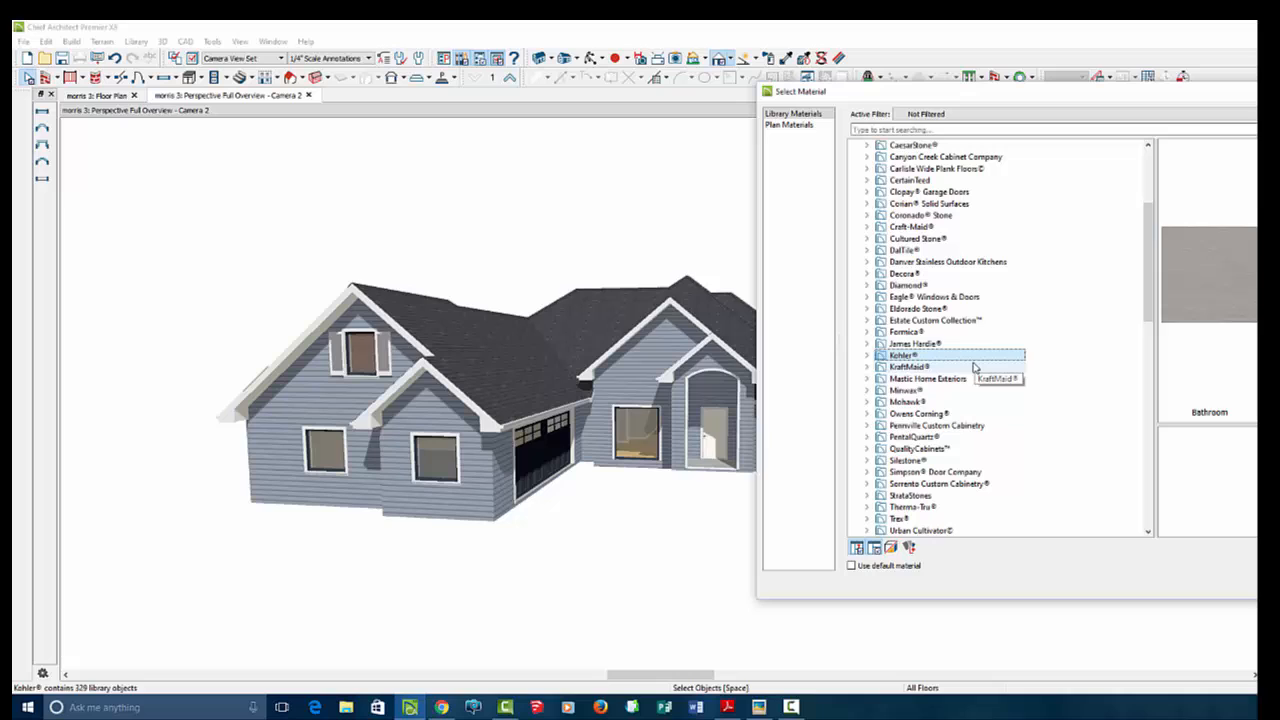
left_click(916, 412)
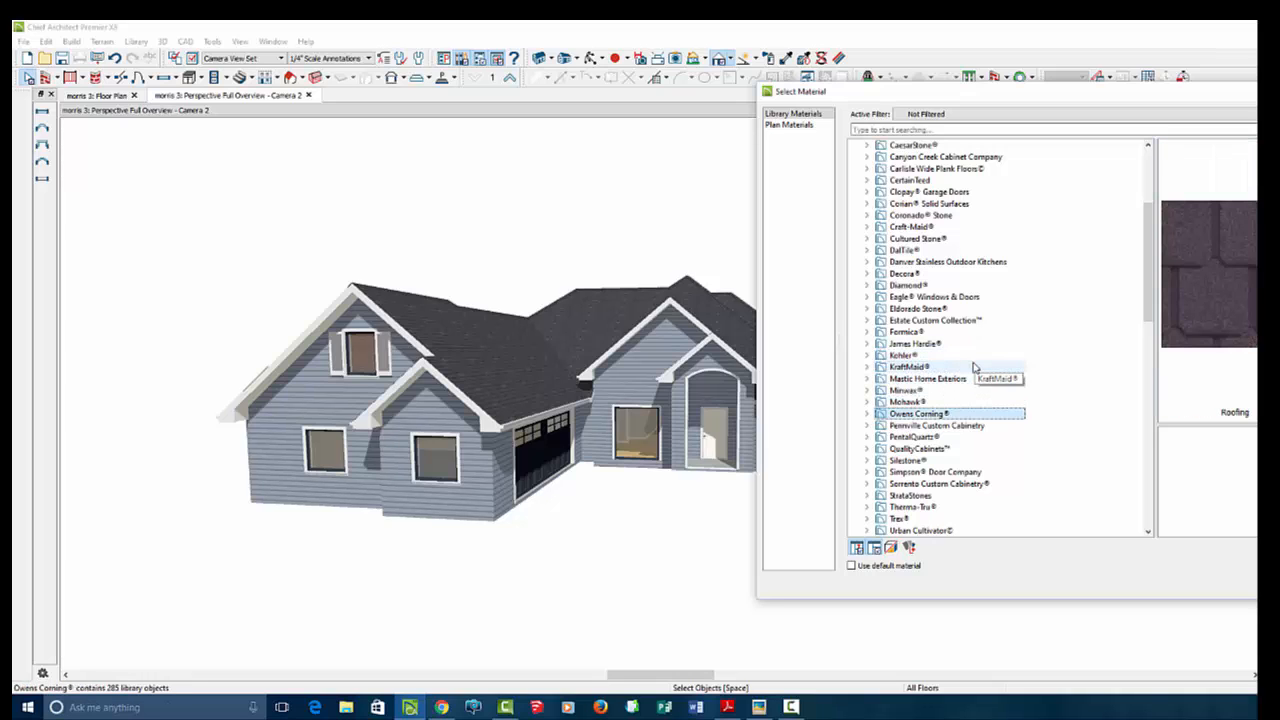
- Paint the arched entry walls with Eldorado Stone FieldLedge and bring up the entry doorway's casing settings
left_click(916, 308)
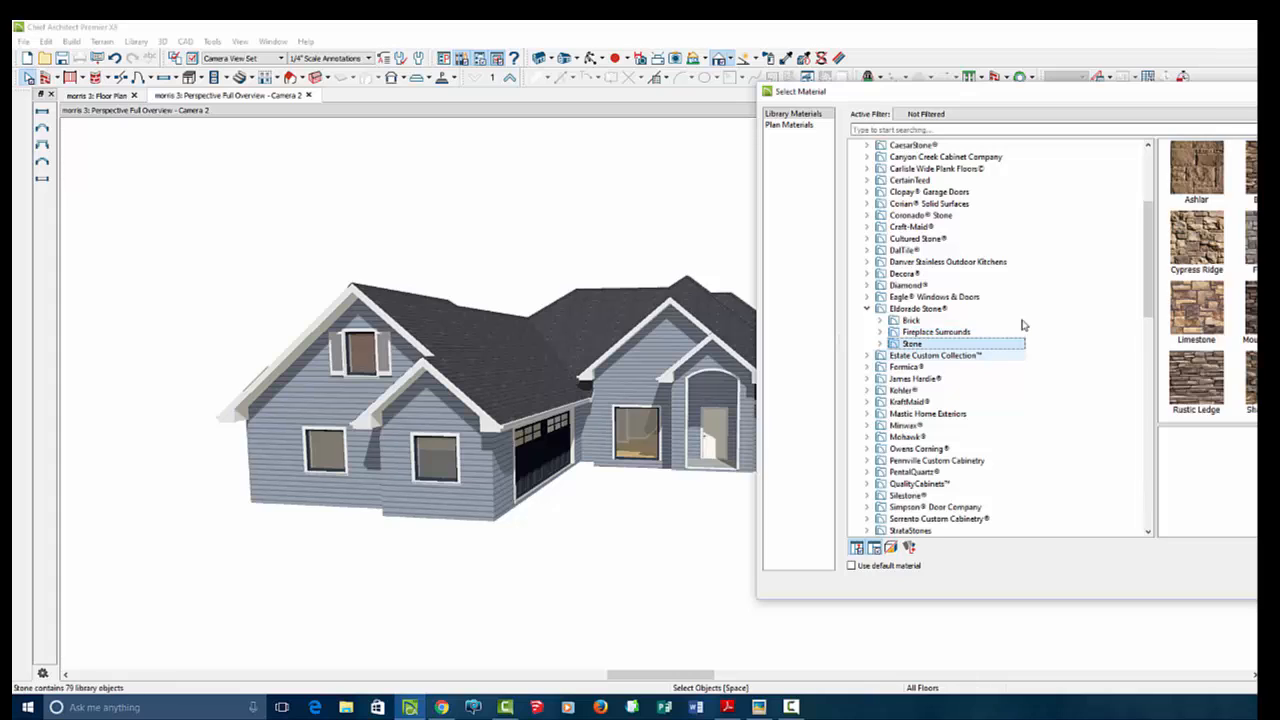
left_click(892, 344)
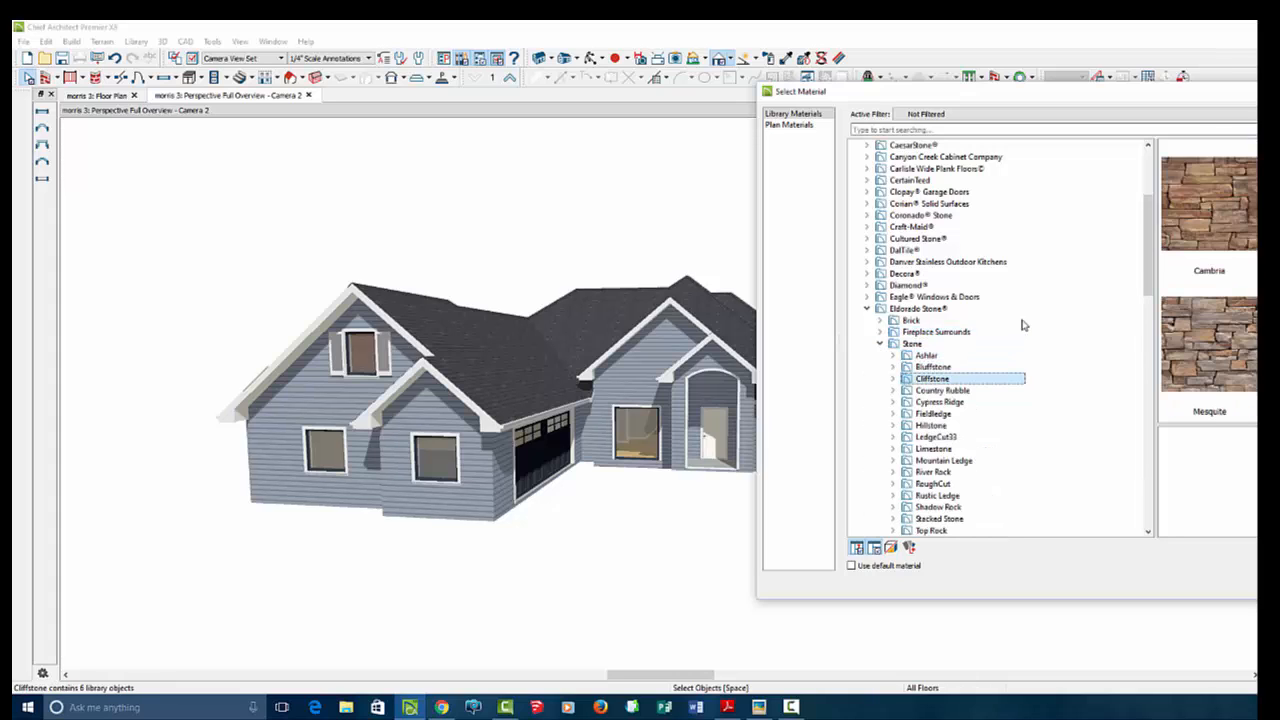
left_click(932, 412)
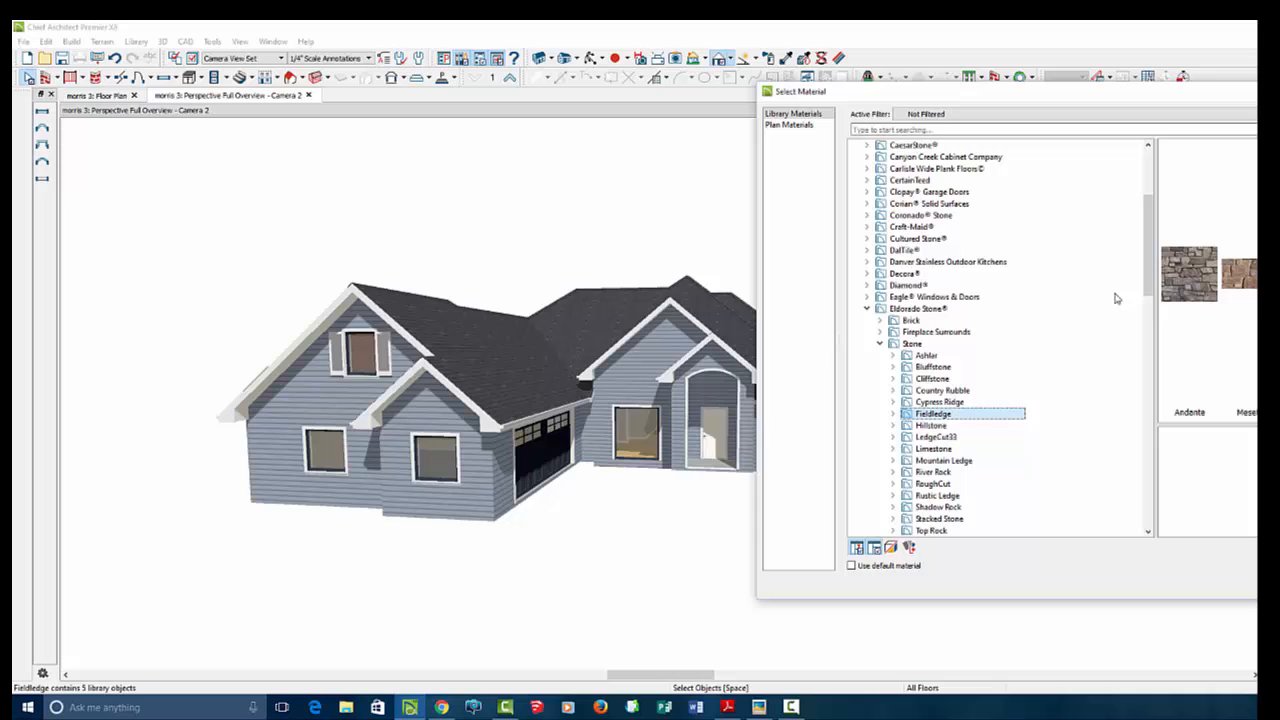
left_click(940, 400)
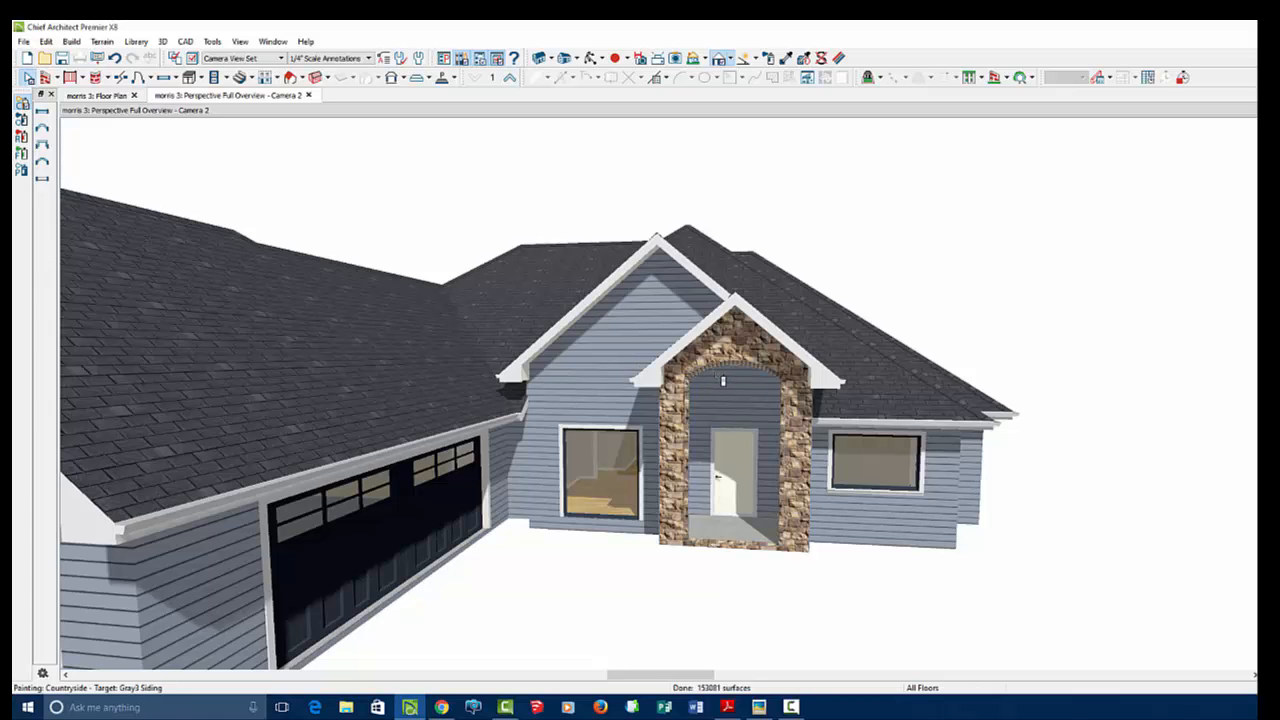
double_click(730, 456)
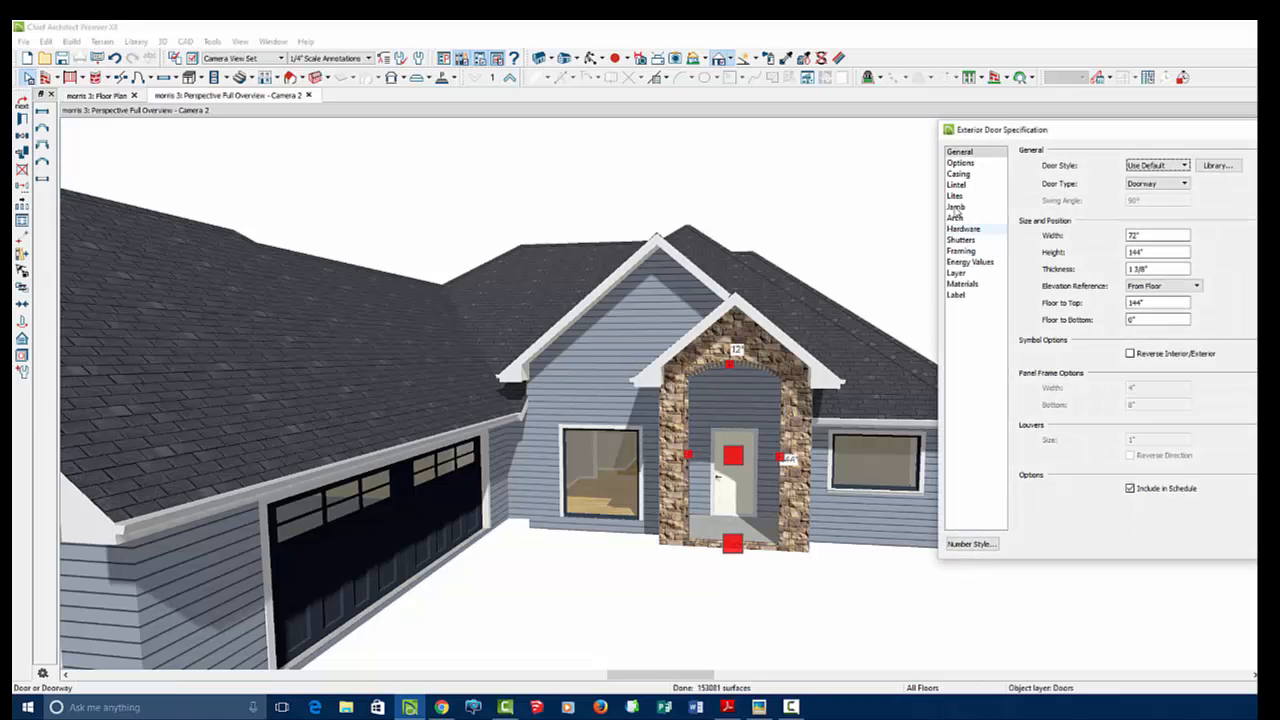
left_click(958, 172)
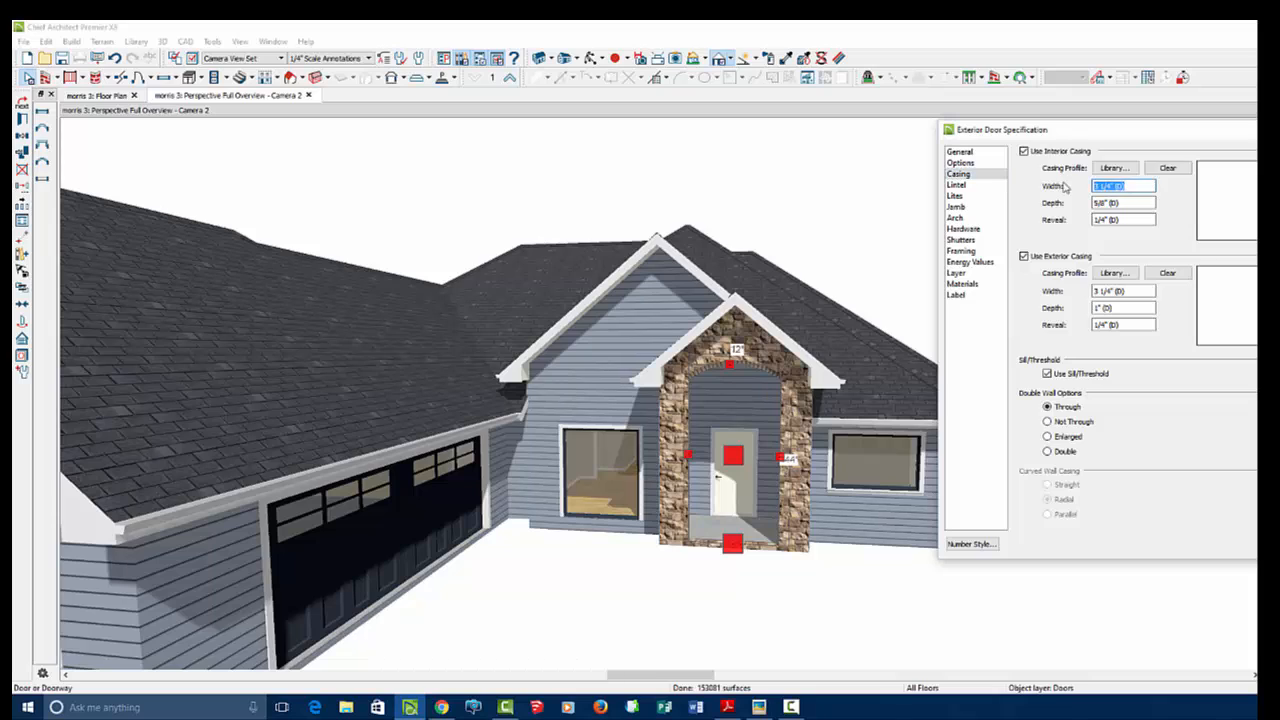